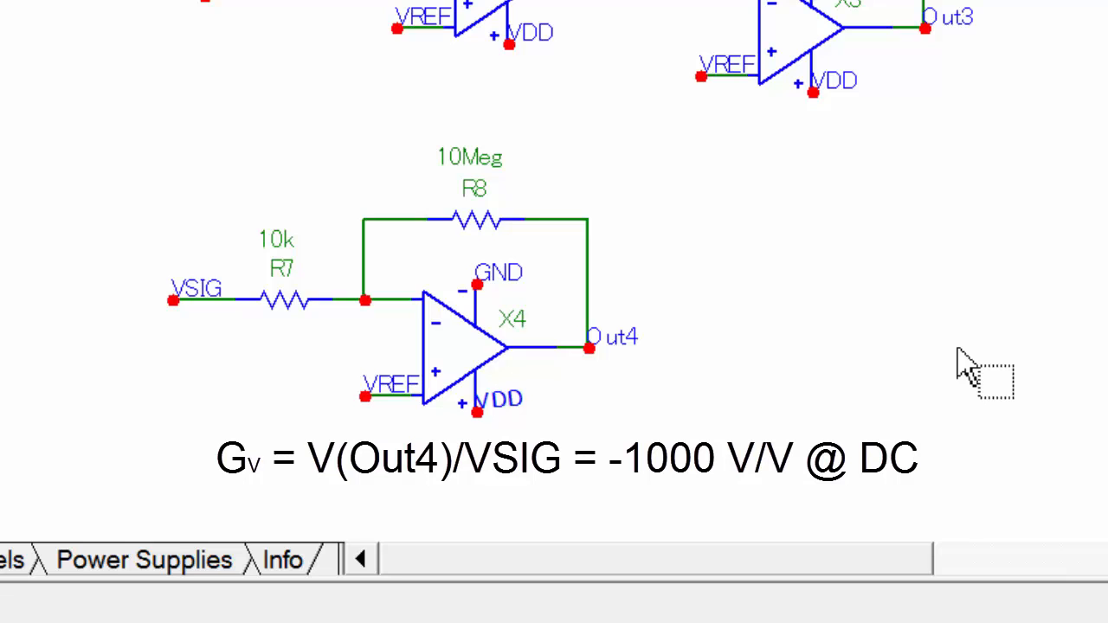
Enter the text 'MCP6024 op-amps' on the schematic
scroll(down, 3)
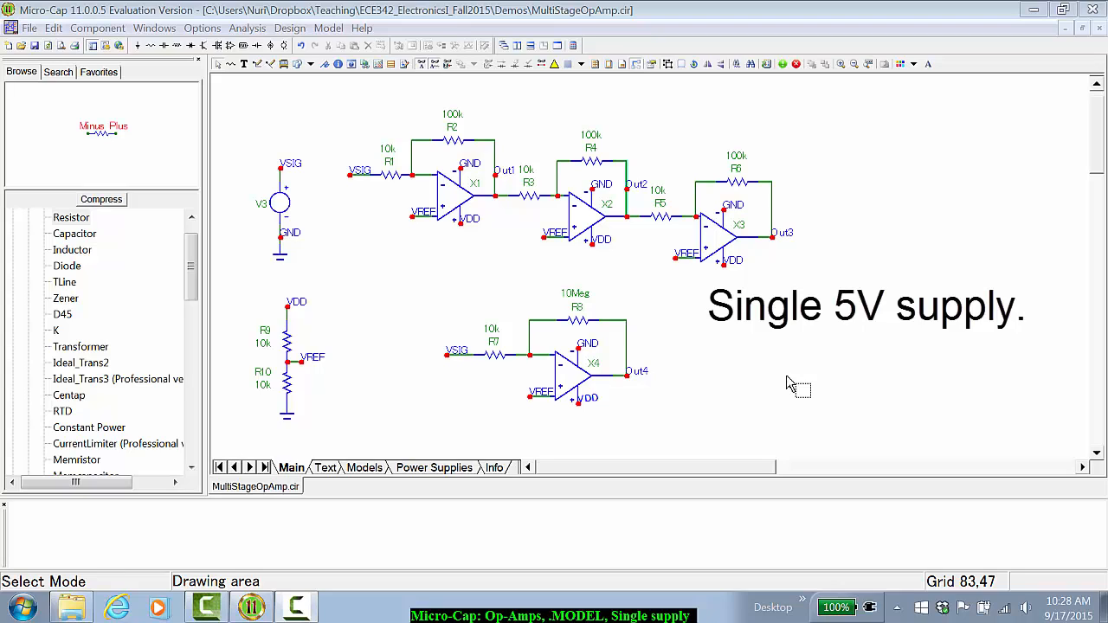
text(MCP6024 op-amps)
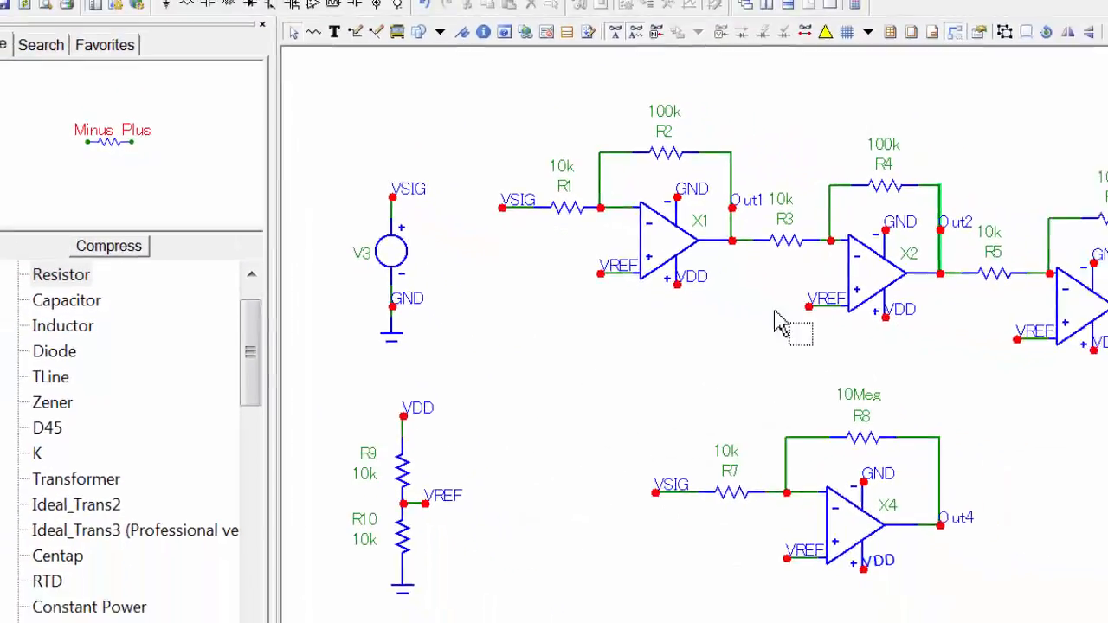
double_click(392, 251)
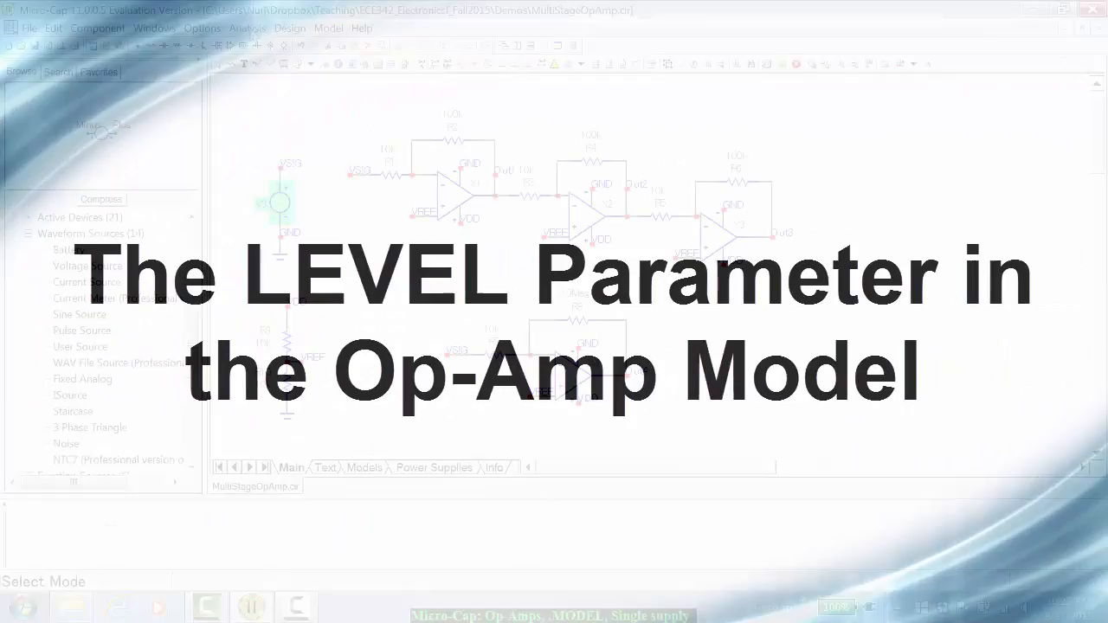
Start AC analysis and dismiss the 'Too many nodes for the Evaluation Version' warning
click(247, 28)
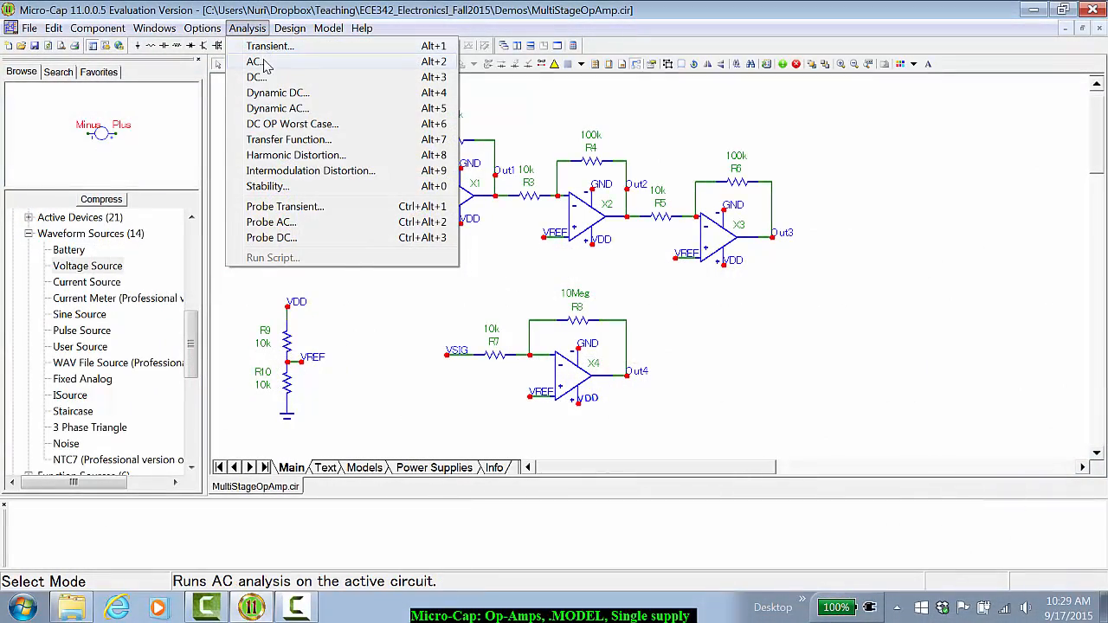
click(254, 60)
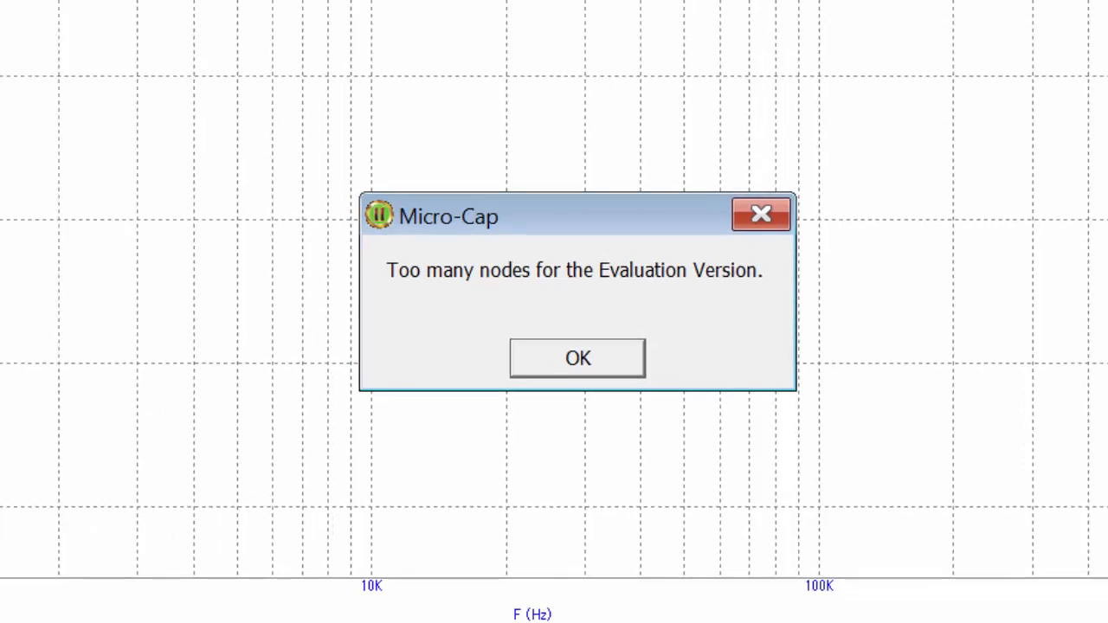
click(576, 357)
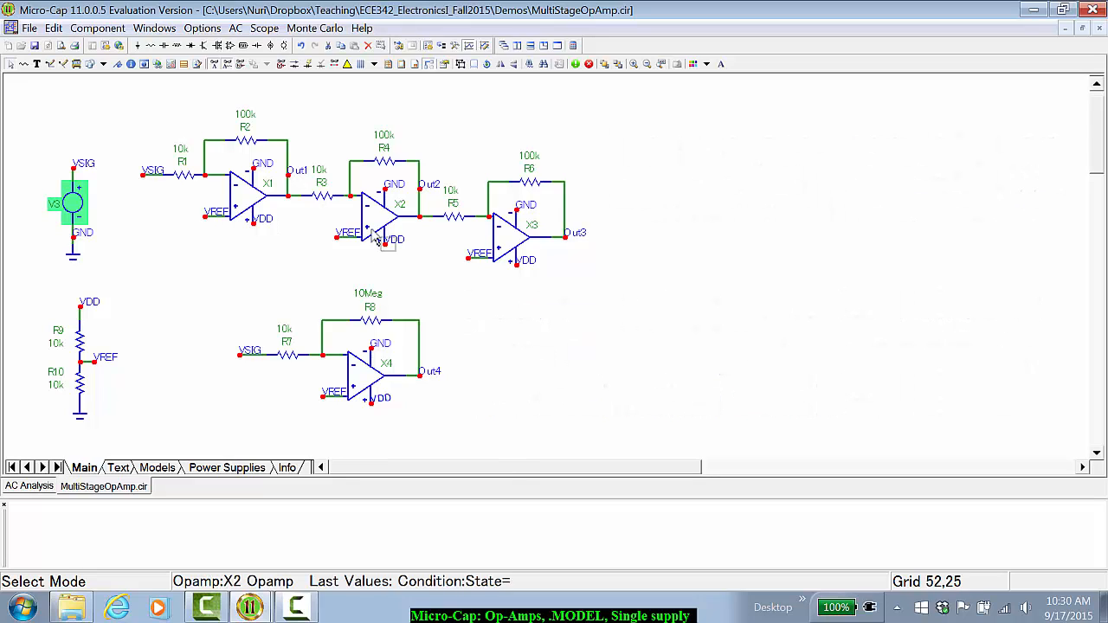
mouse_move(251, 204)
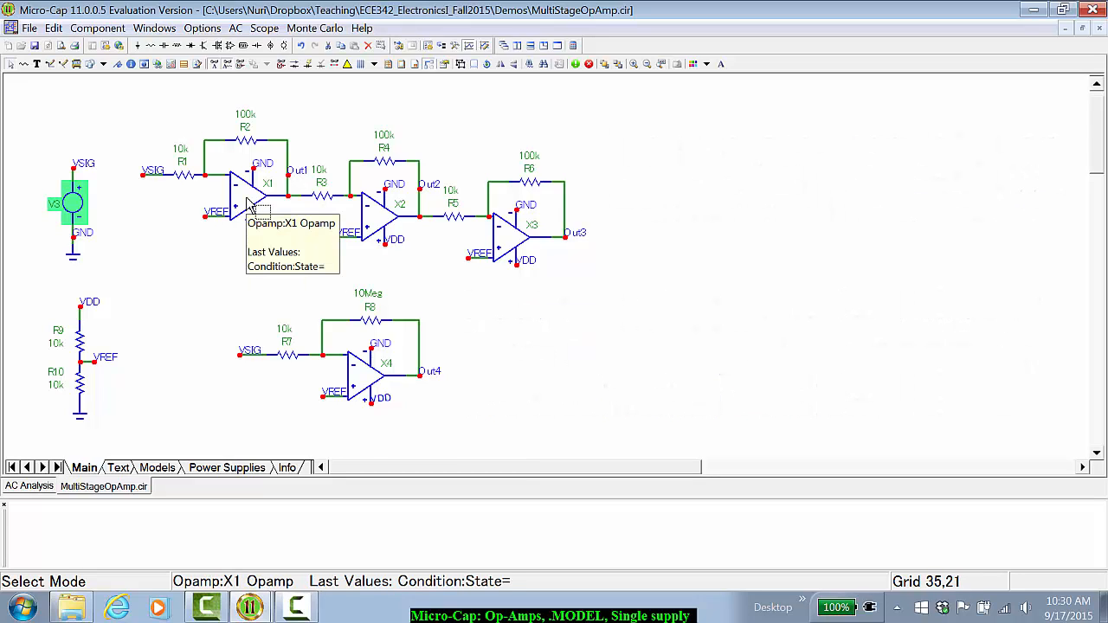
click(251, 186)
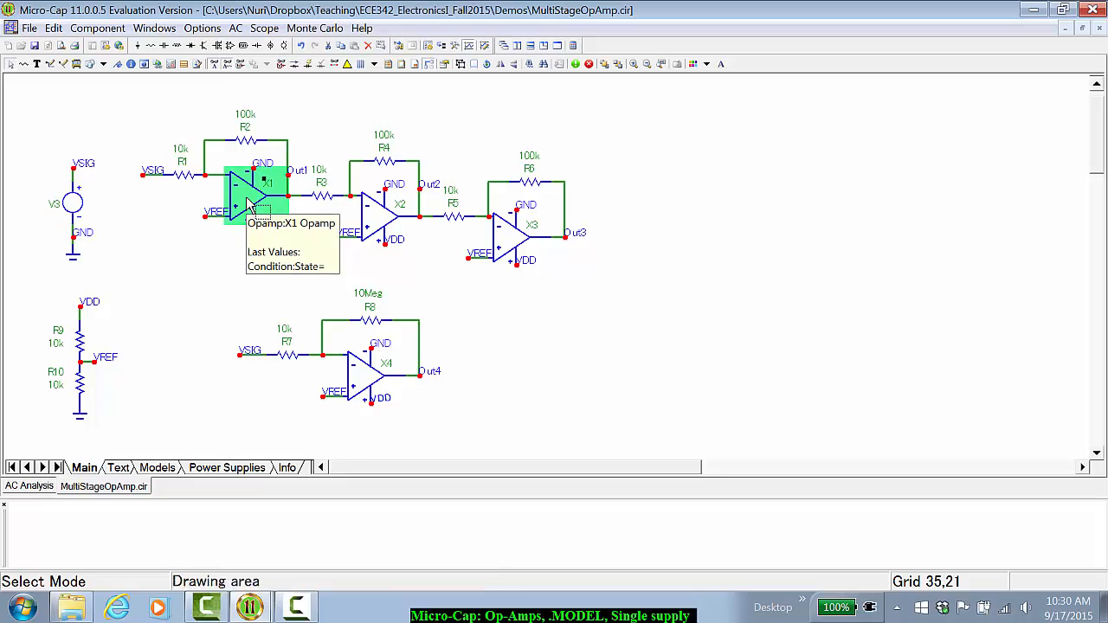
double_click(251, 199)
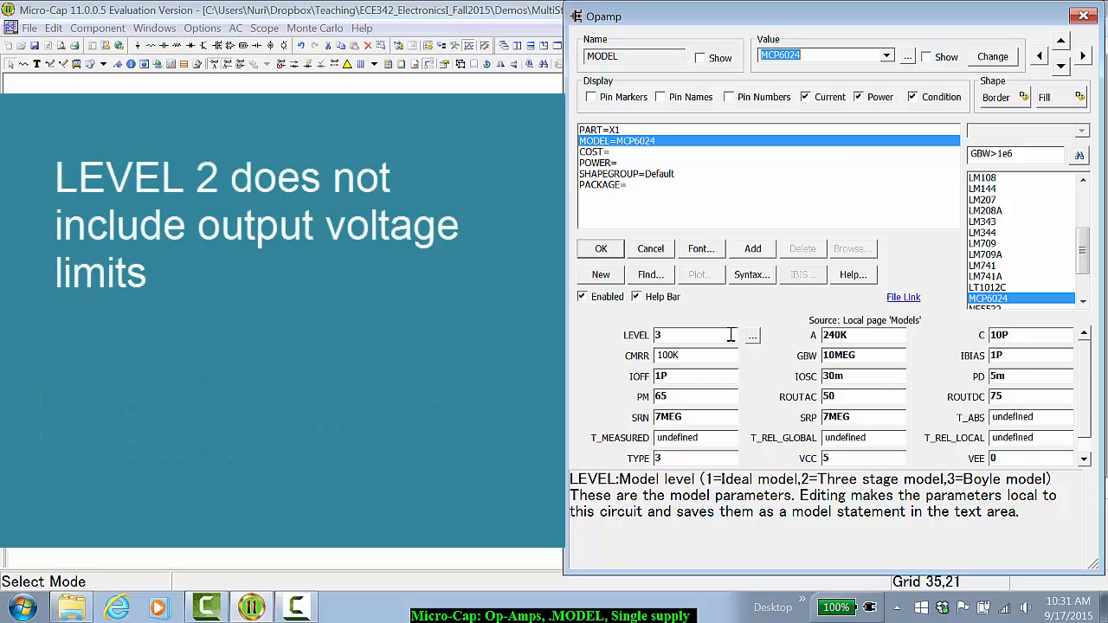
mouse_move(735, 332)
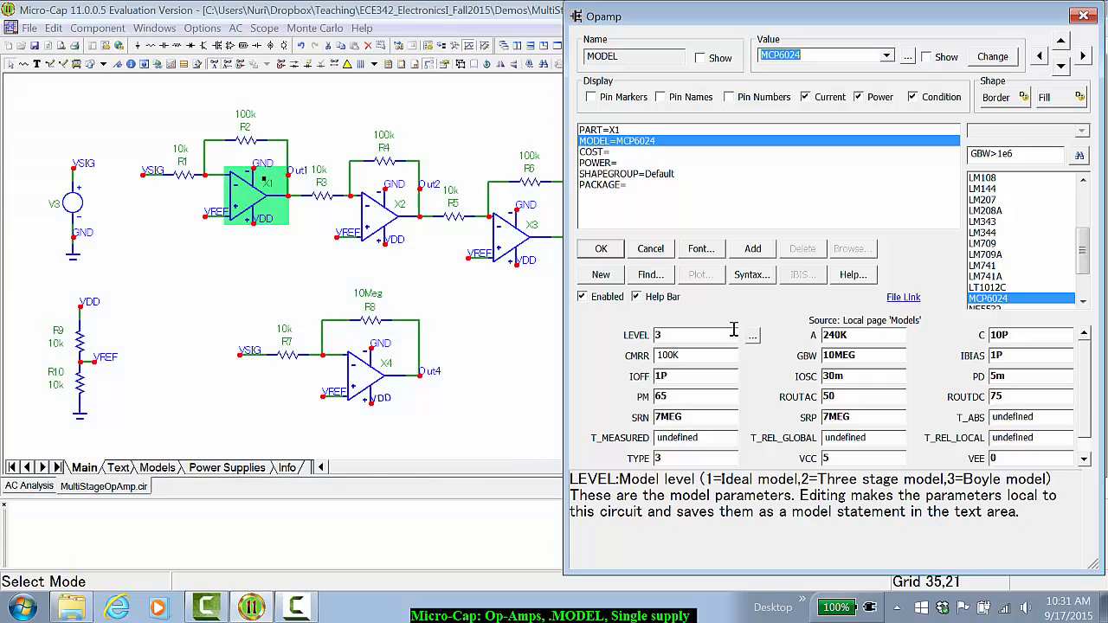
click(751, 336)
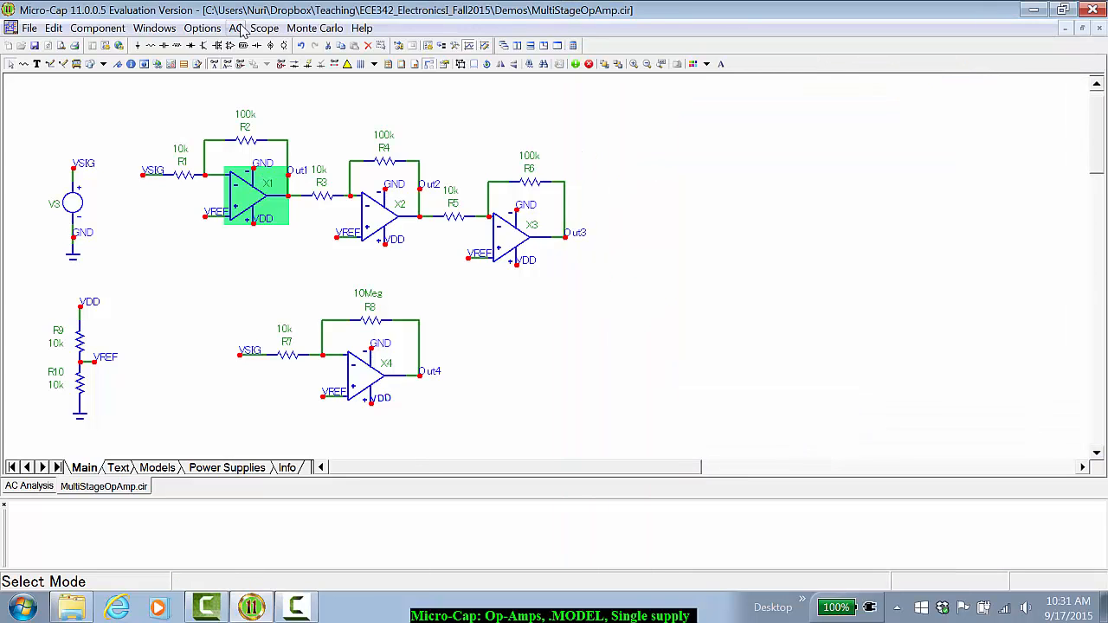
Exit AC analysis mode to the schematic editor, with the active-device library showing
click(235, 28)
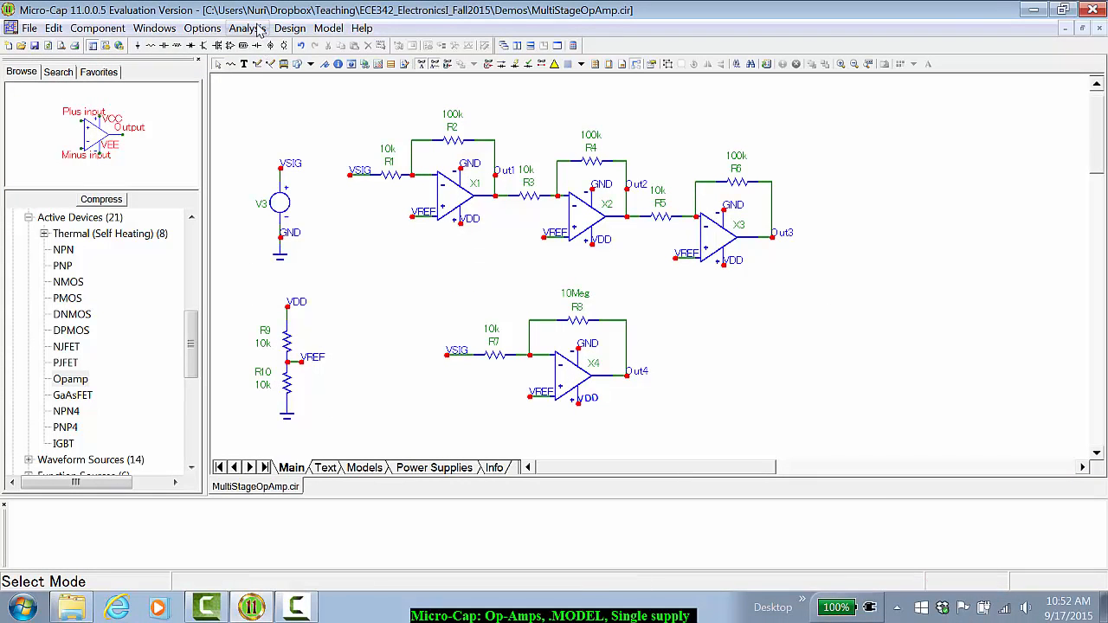
Run a transient analysis of the circuit
click(247, 27)
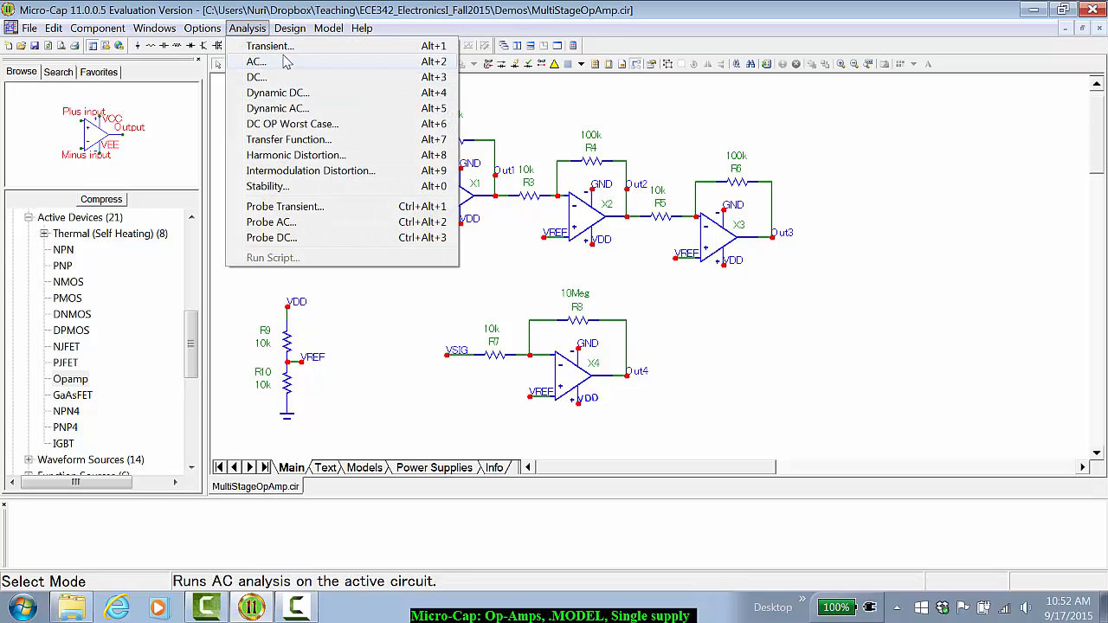
click(269, 45)
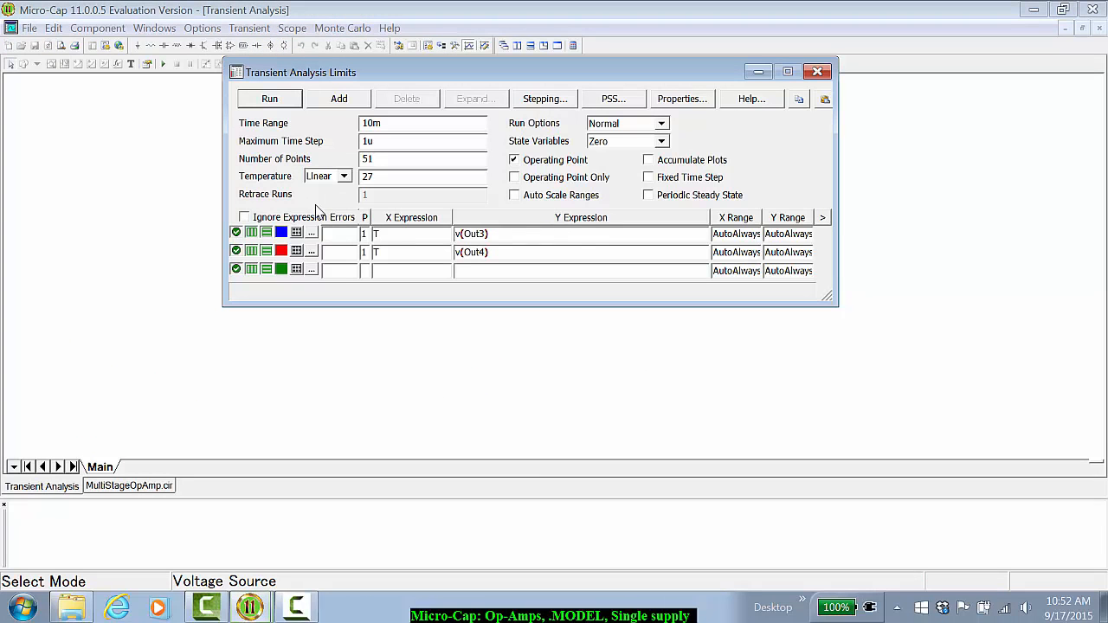
click(269, 98)
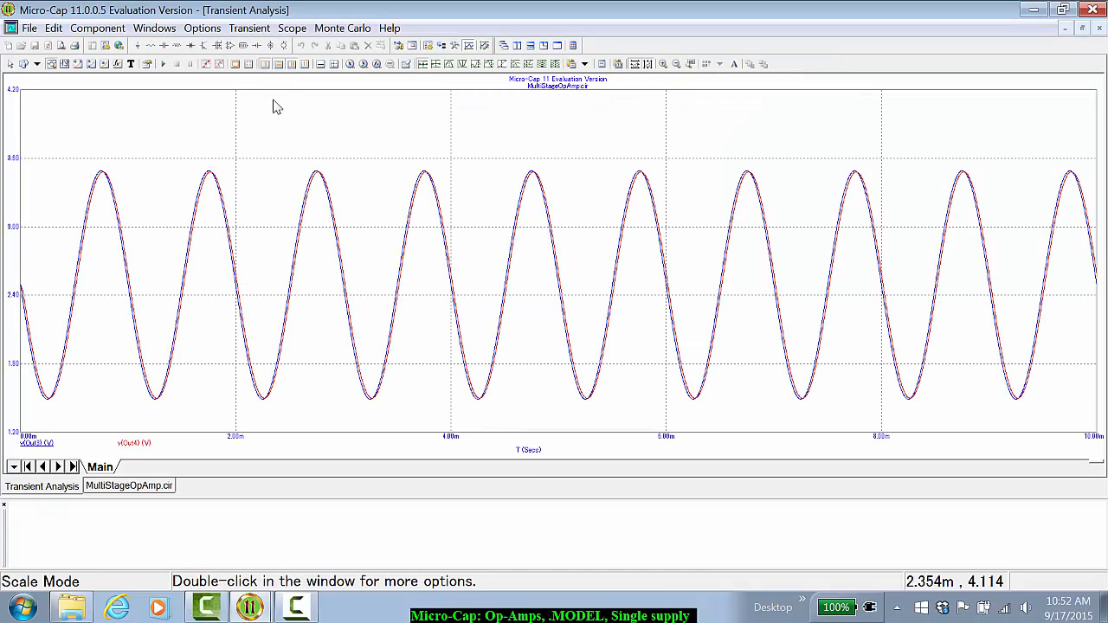
Back on the schematic, set input source V3's sine amplitude to 100m
click(128, 486)
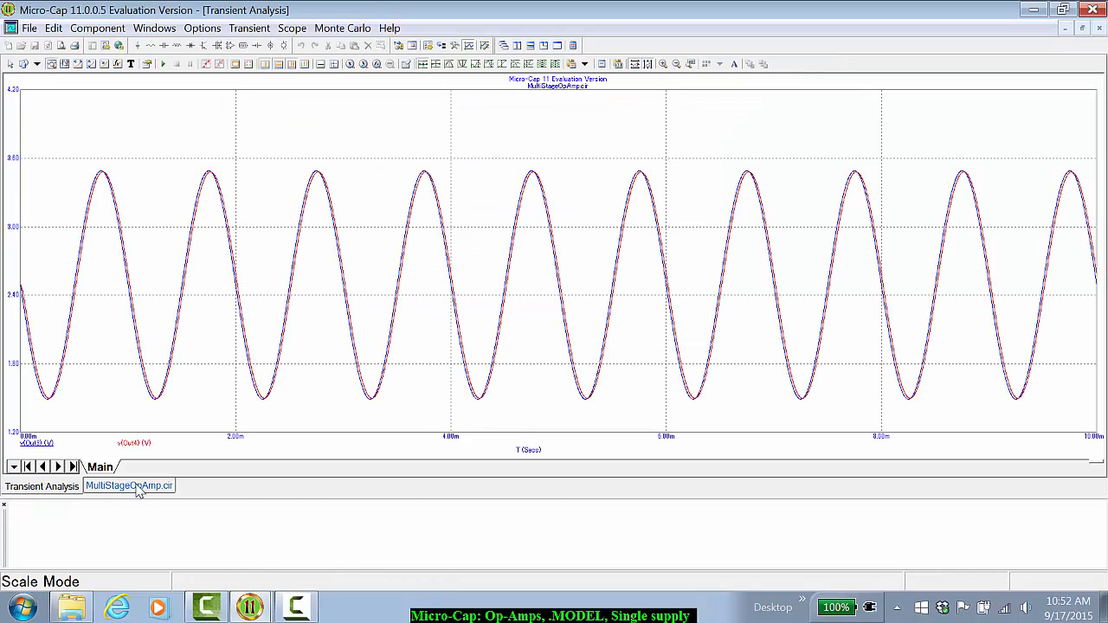
click(128, 485)
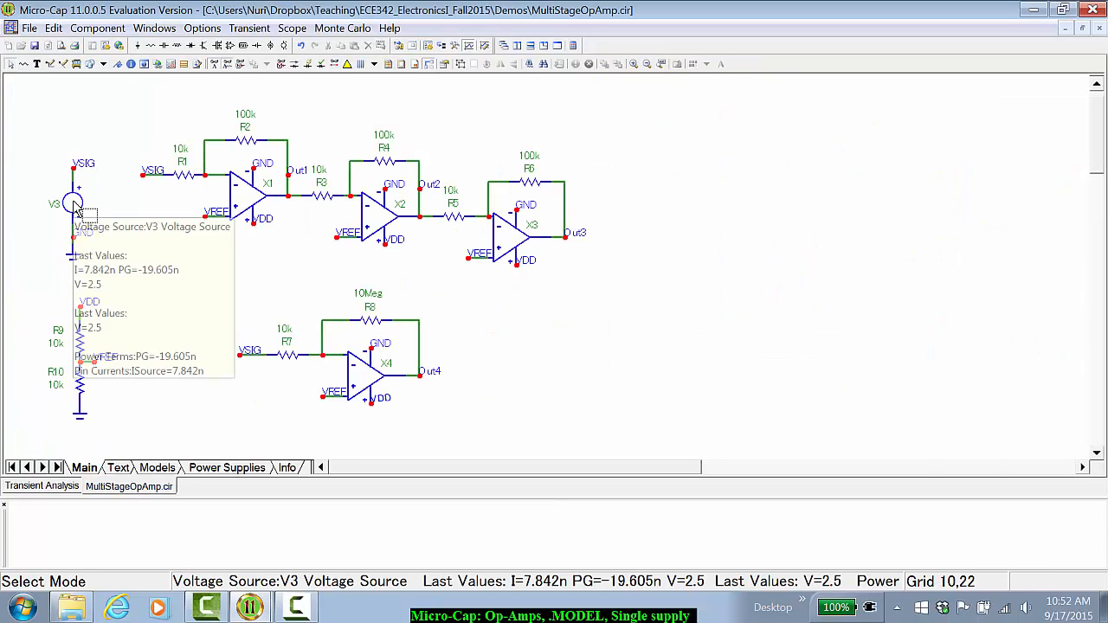
double_click(71, 202)
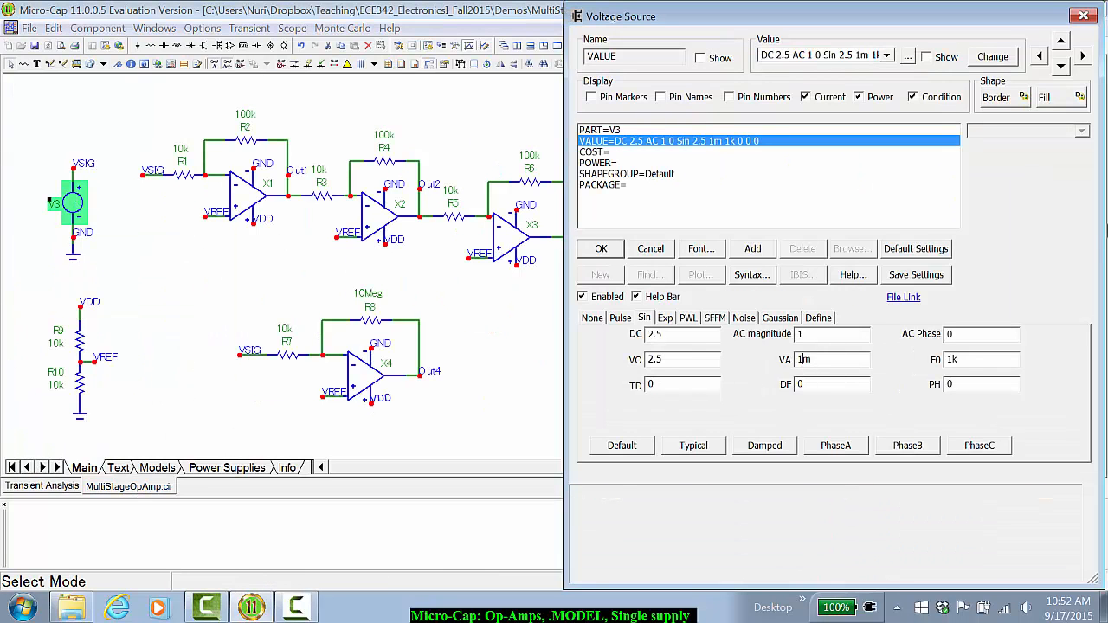
text(100m)
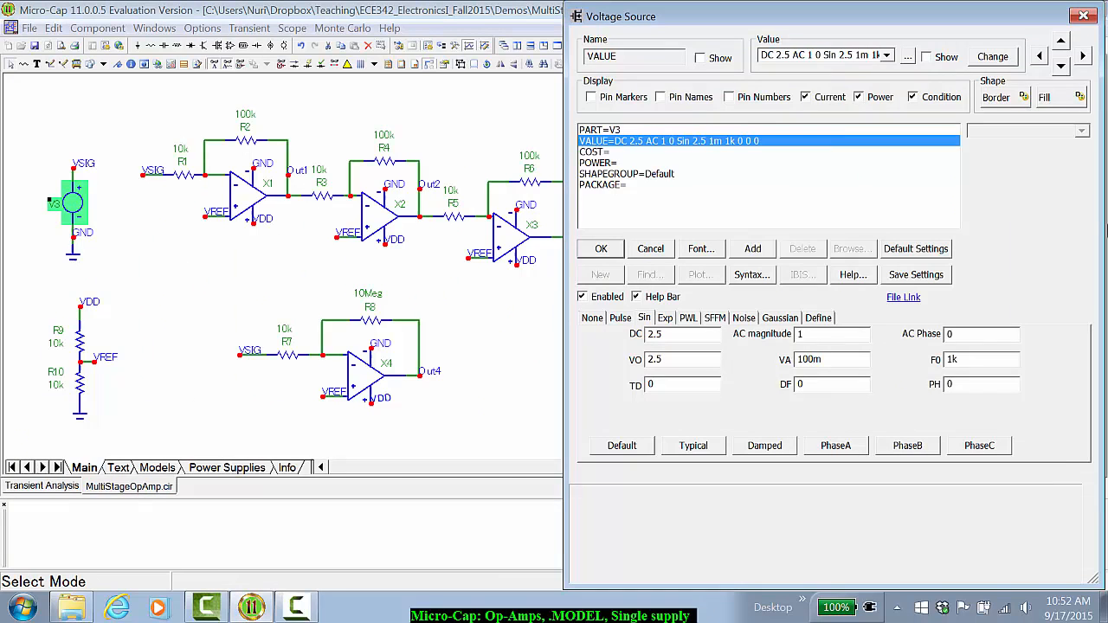
click(600, 248)
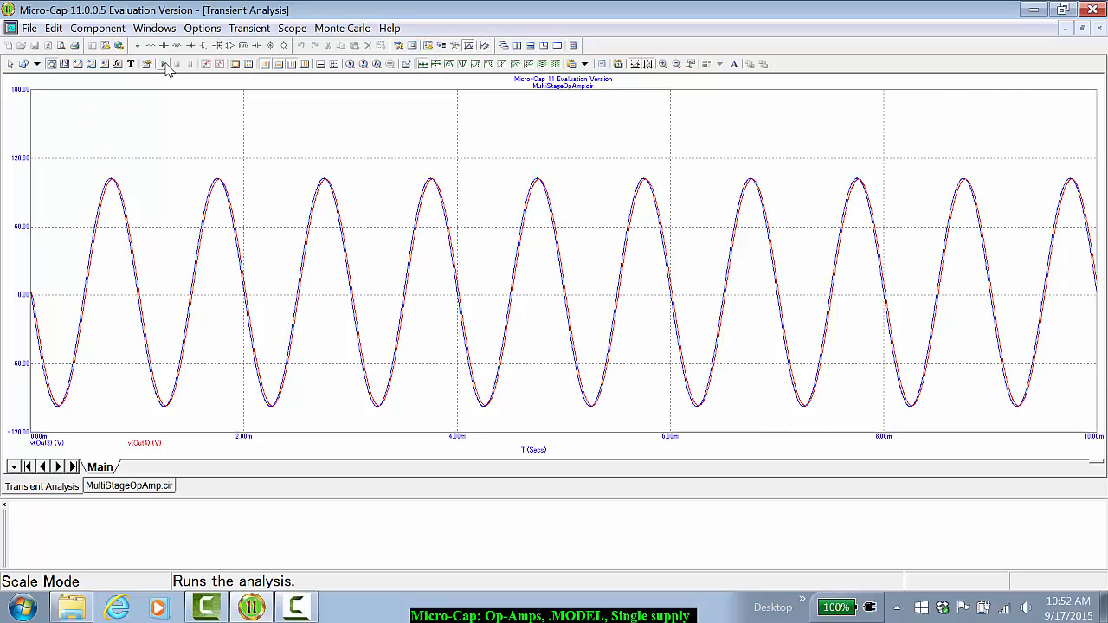
mouse_move(171, 71)
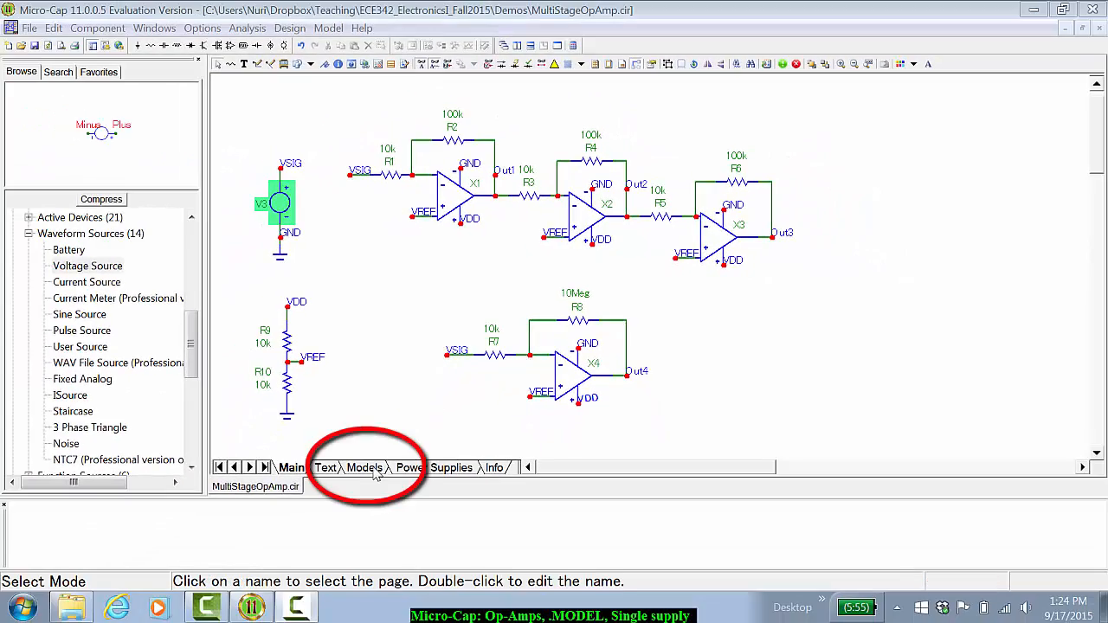
click(364, 467)
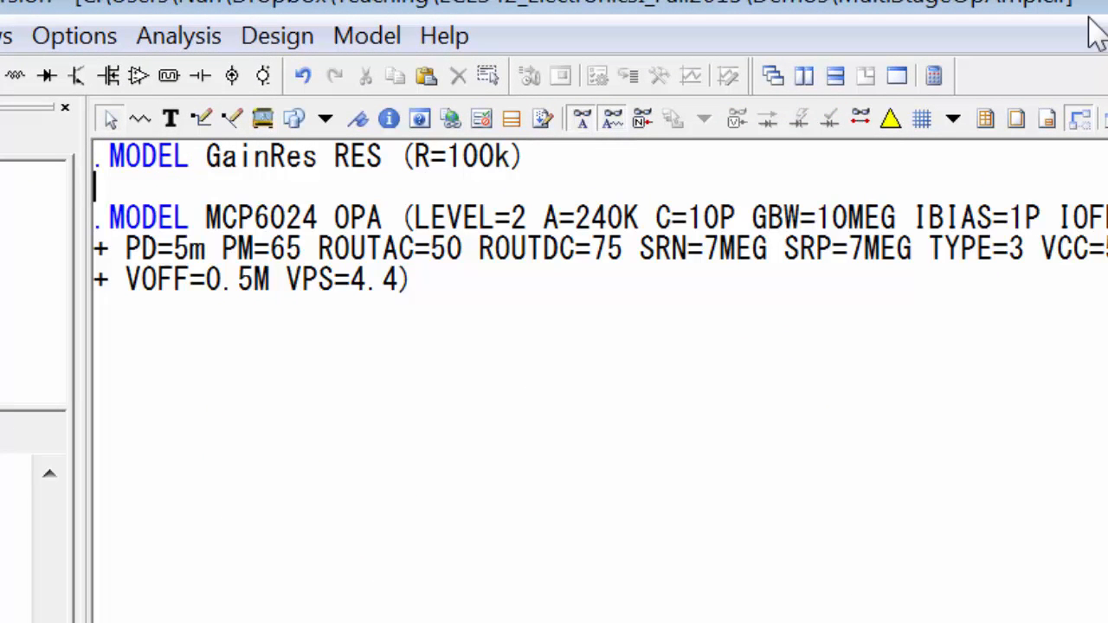
double_click(260, 156)
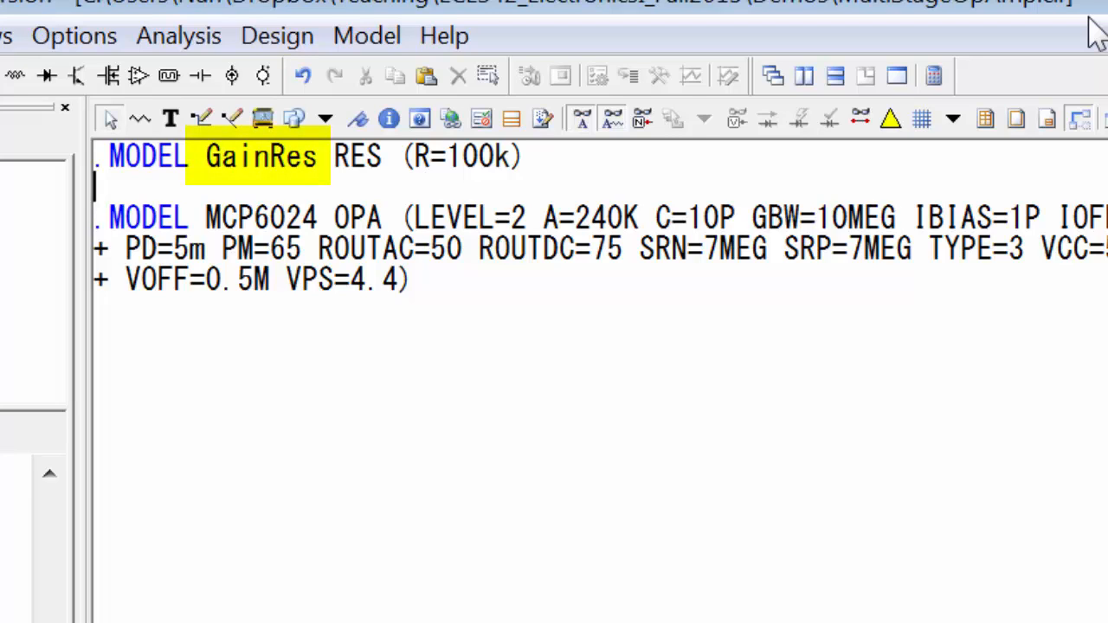
double_click(355, 156)
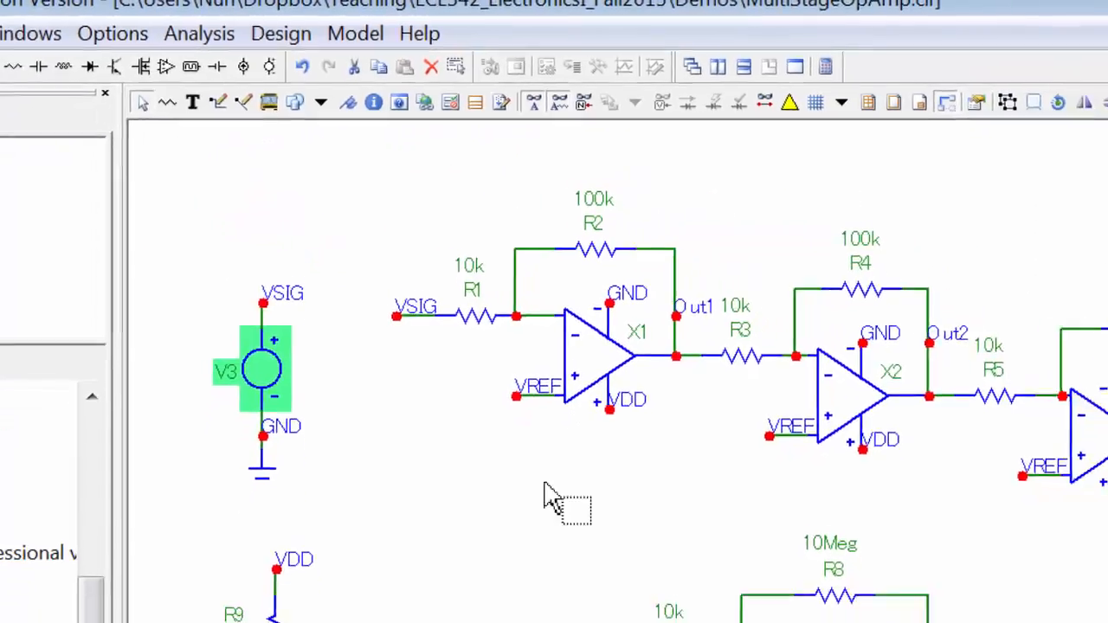
double_click(593, 251)
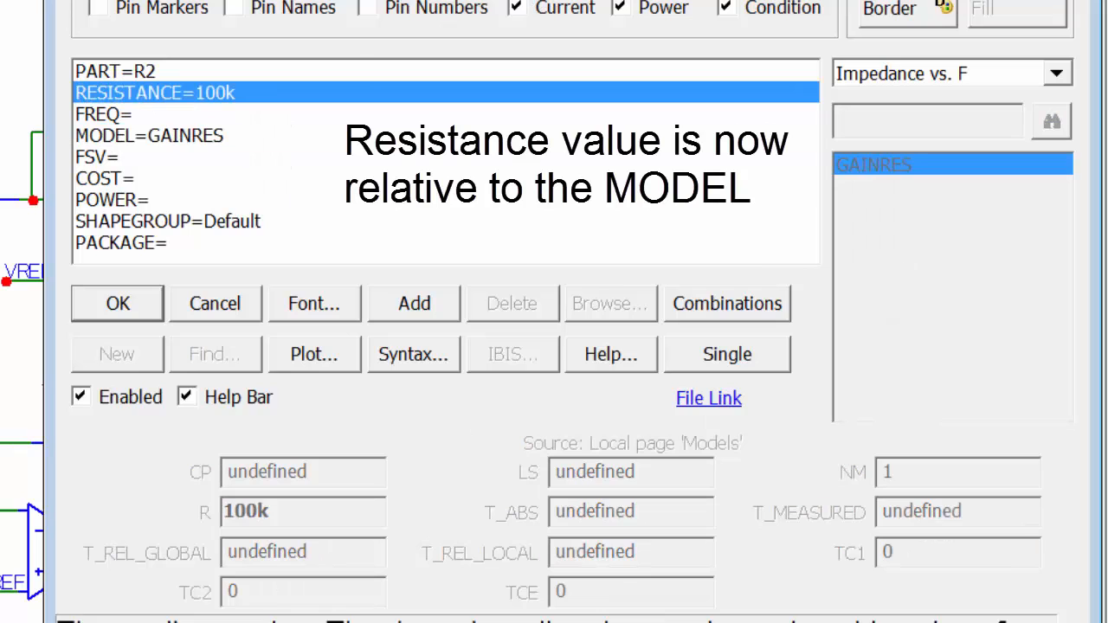
Set R2's resistance to 1 and inspect the GainRes model's R=100k parameter
text(1)
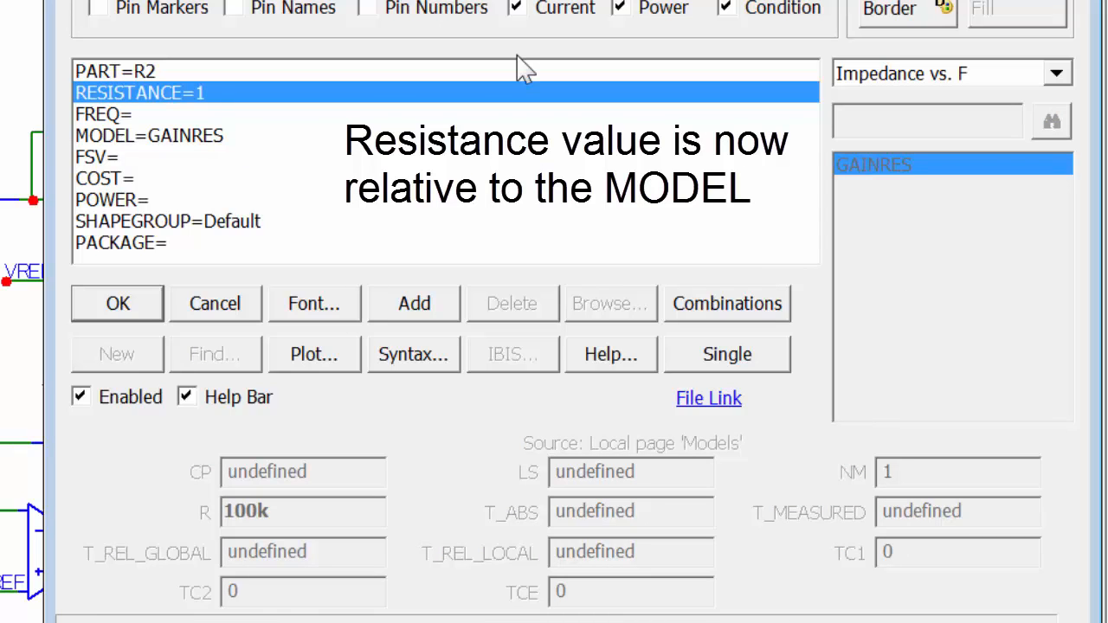
click(149, 135)
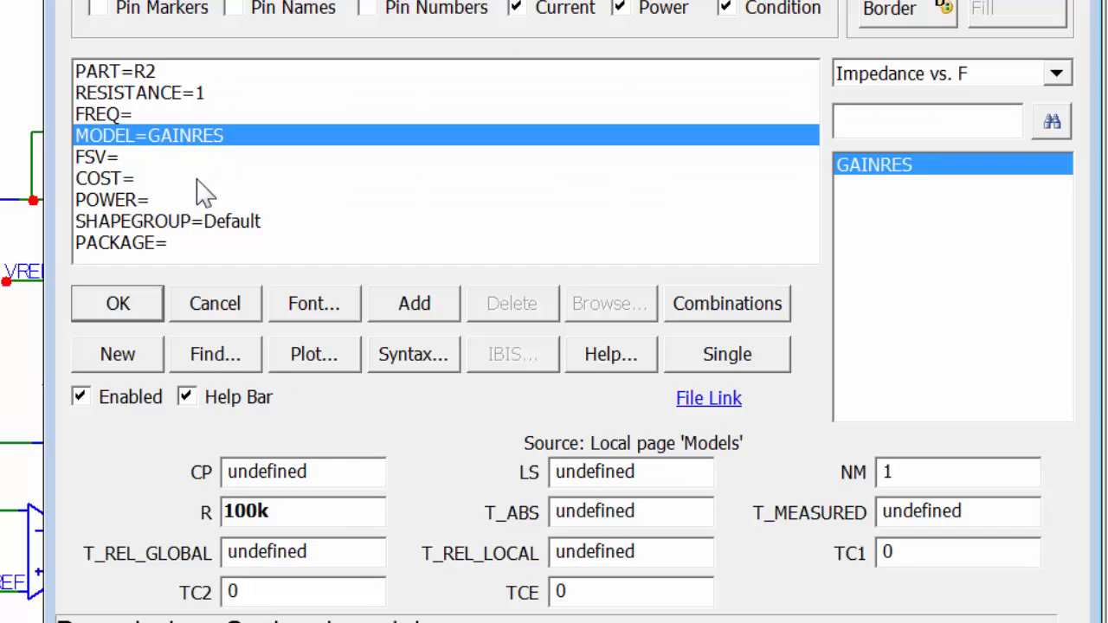
mouse_move(316, 511)
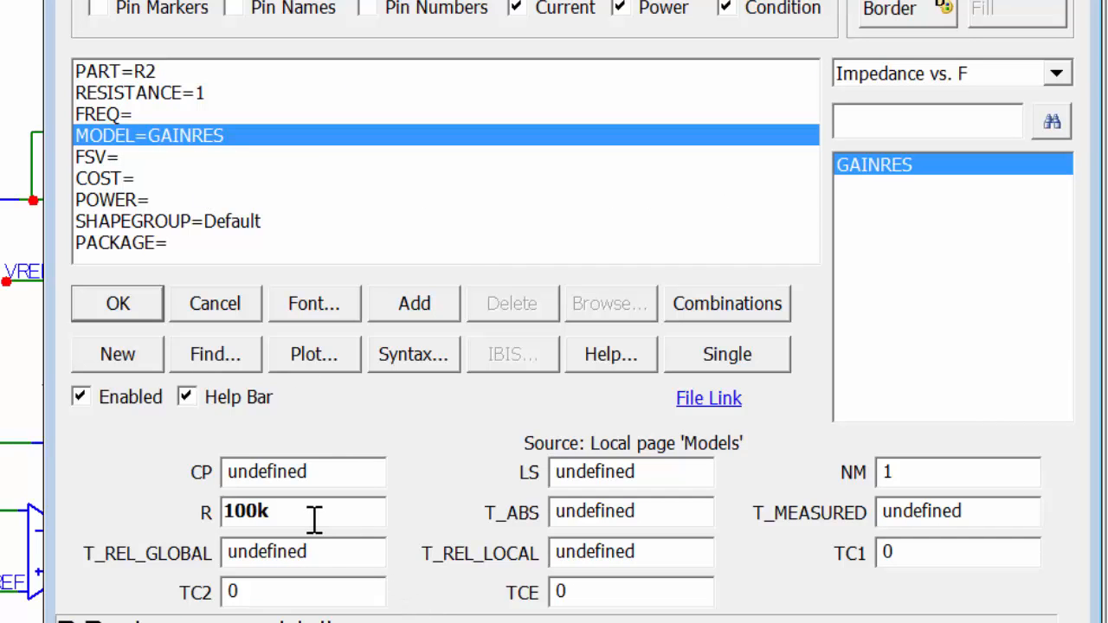
scroll(down, 3)
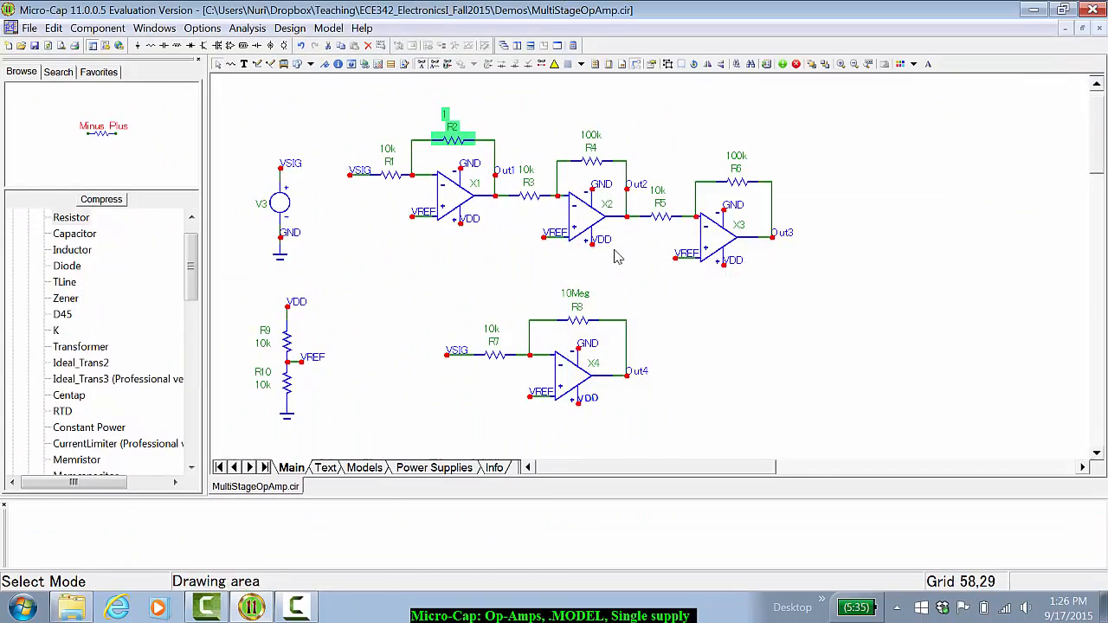
mouse_move(591, 160)
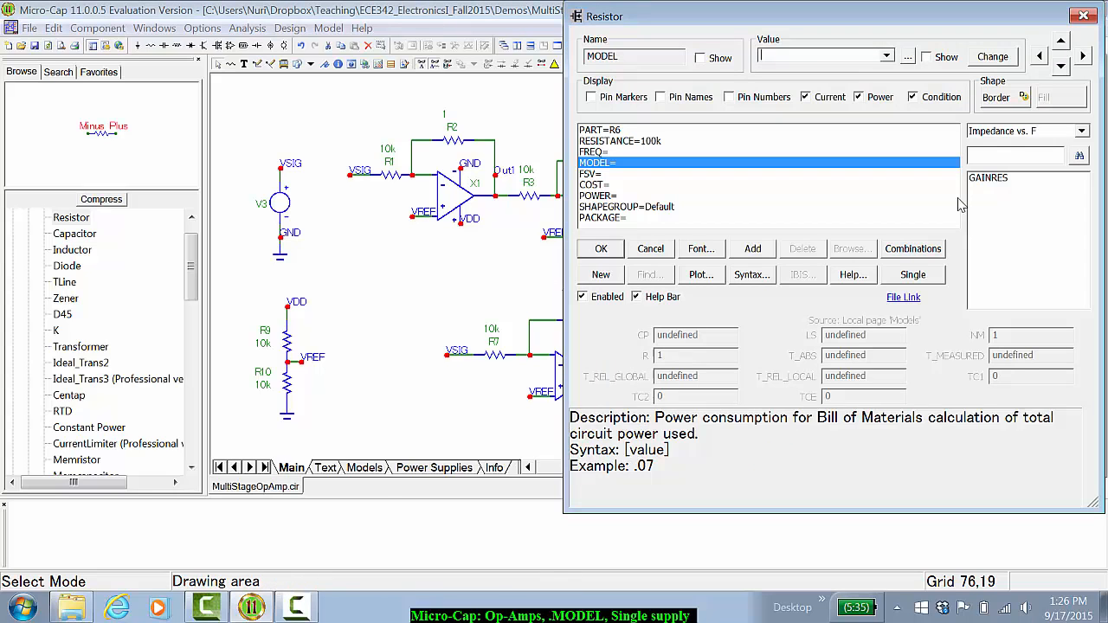
Give R6 the GainRes model, run AC analysis showing 60 dB outputs, and return to the schematic
click(988, 177)
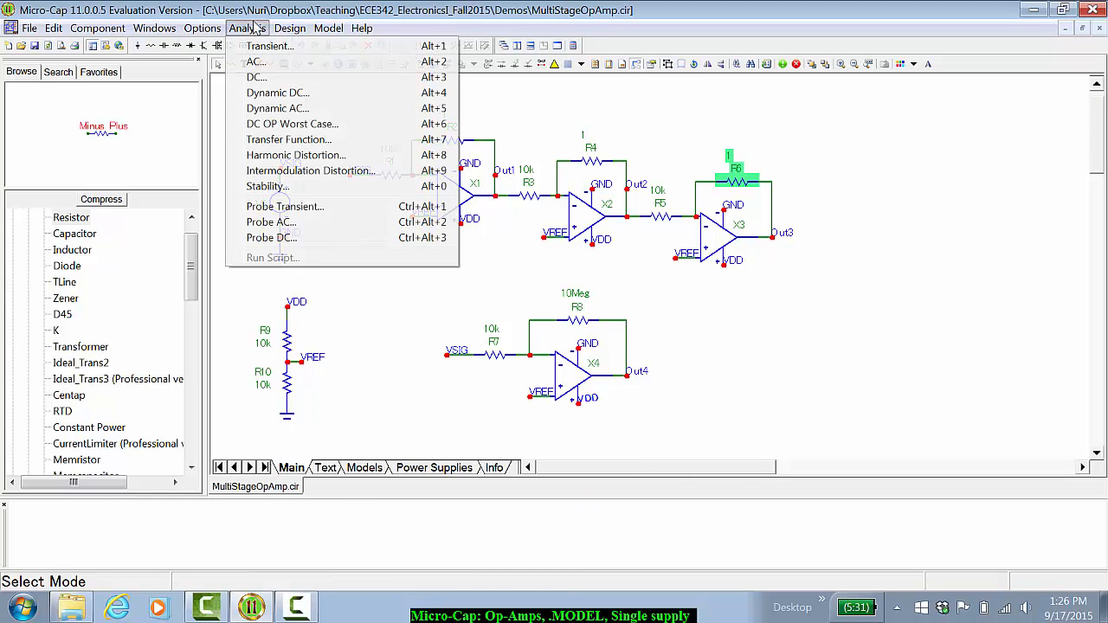
click(255, 61)
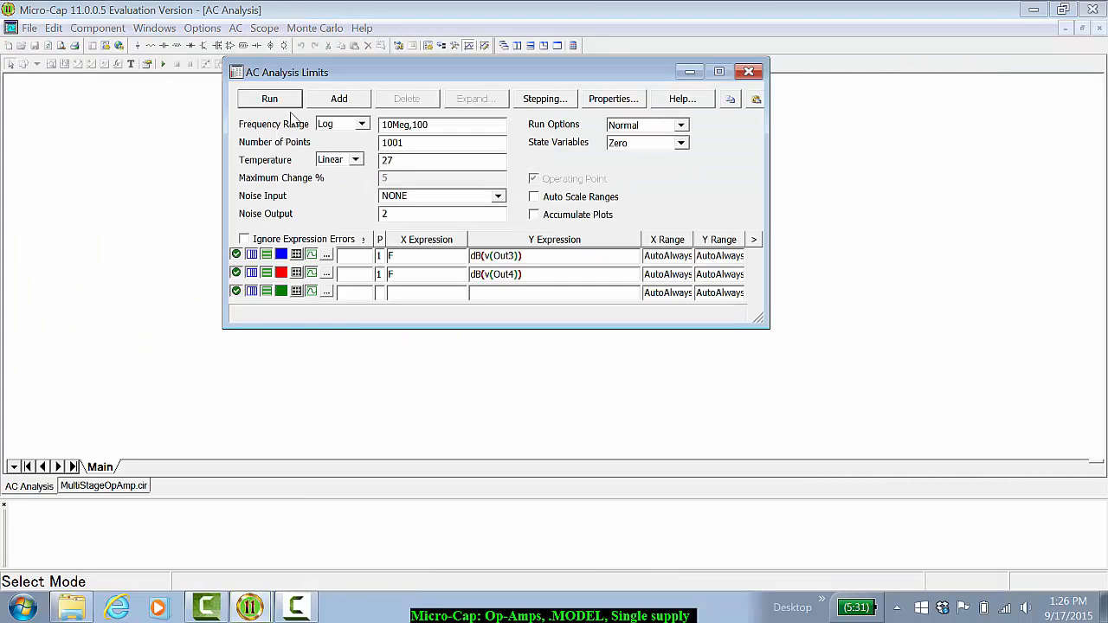
click(270, 98)
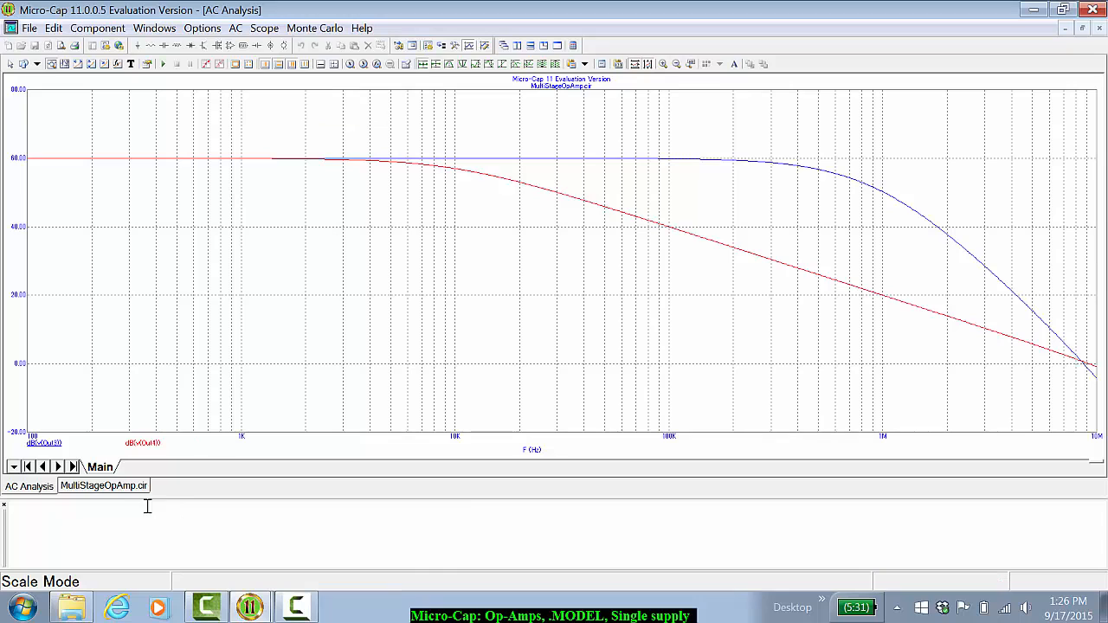
mouse_move(103, 486)
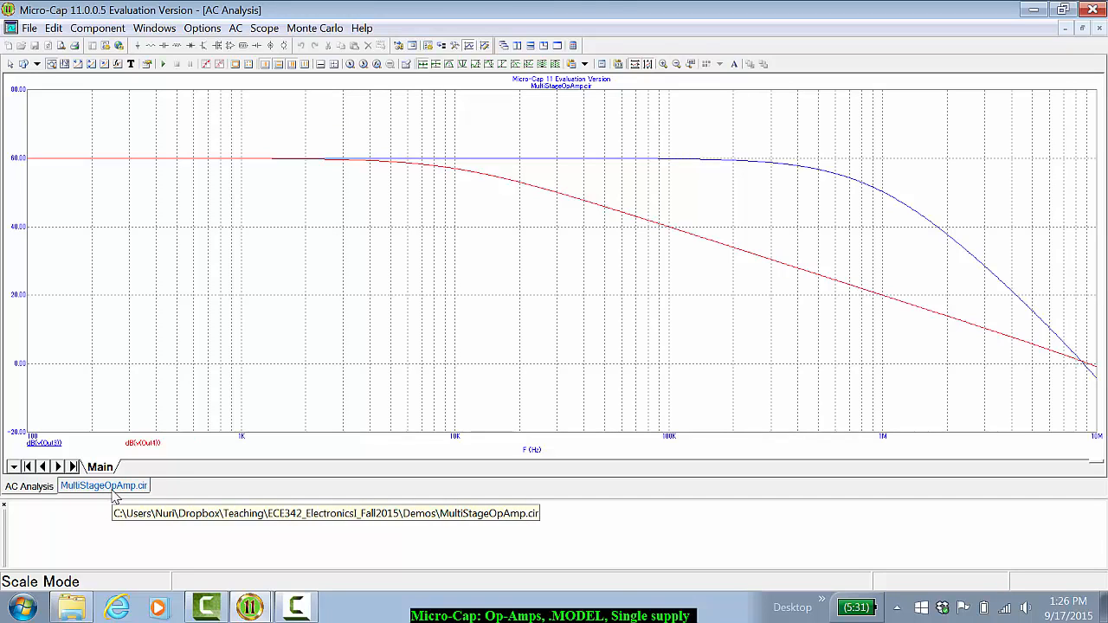
click(84, 468)
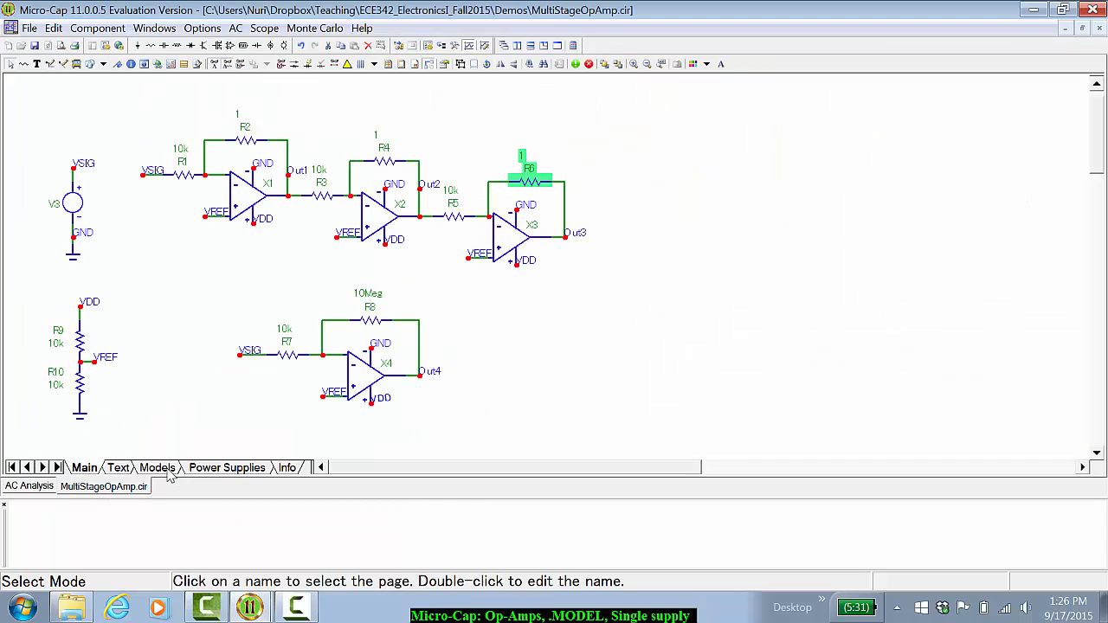
Open the Models page and edit the GainRes model's resistance value
click(157, 468)
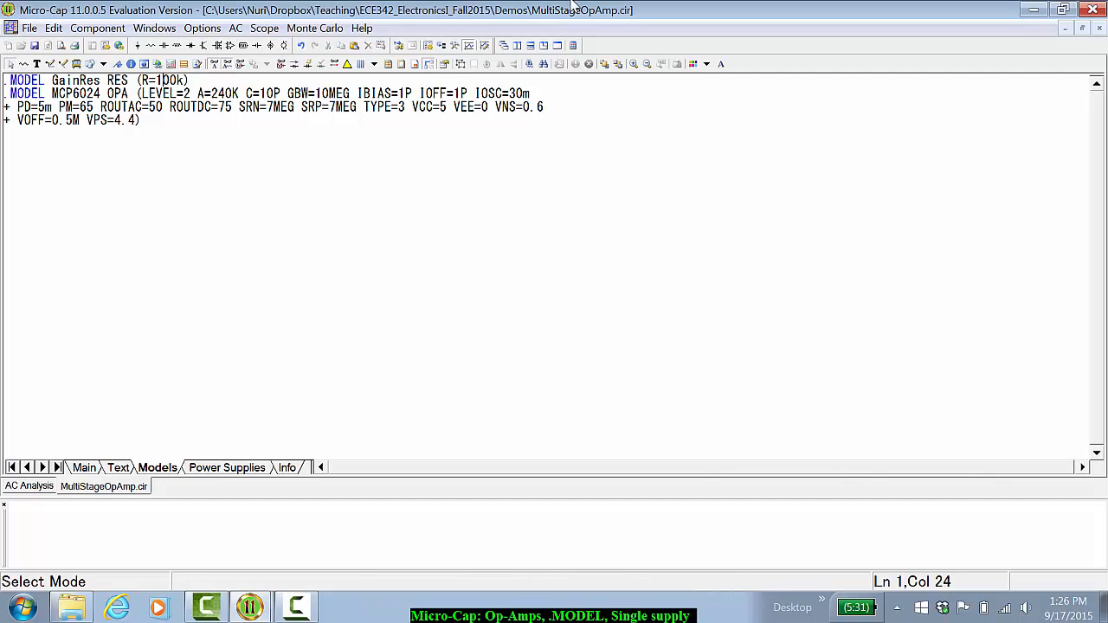
click(84, 467)
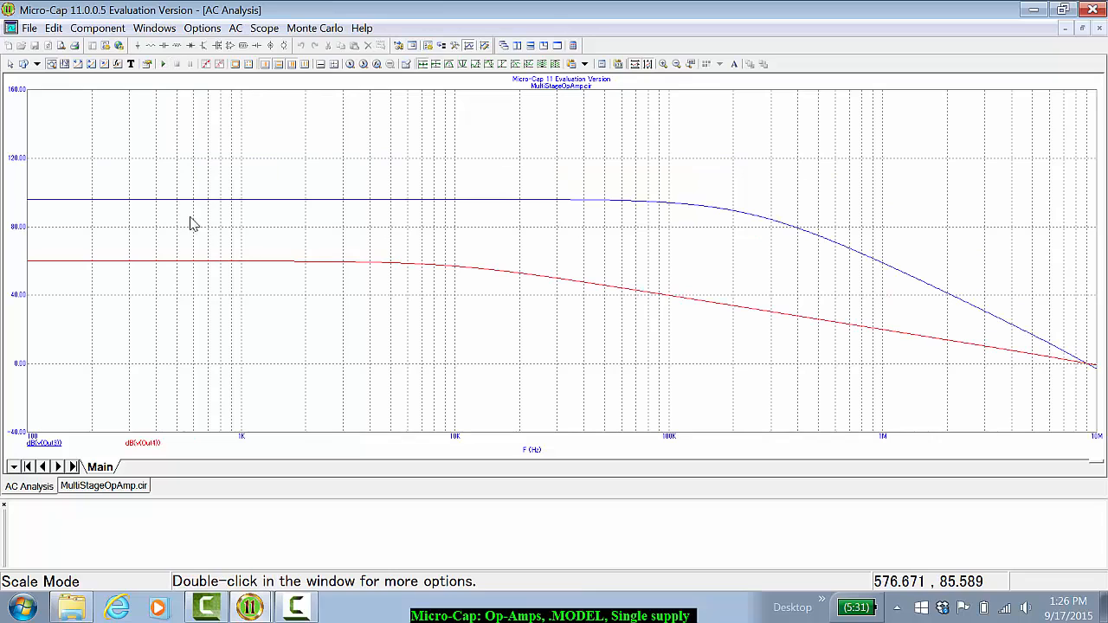
mouse_move(117, 208)
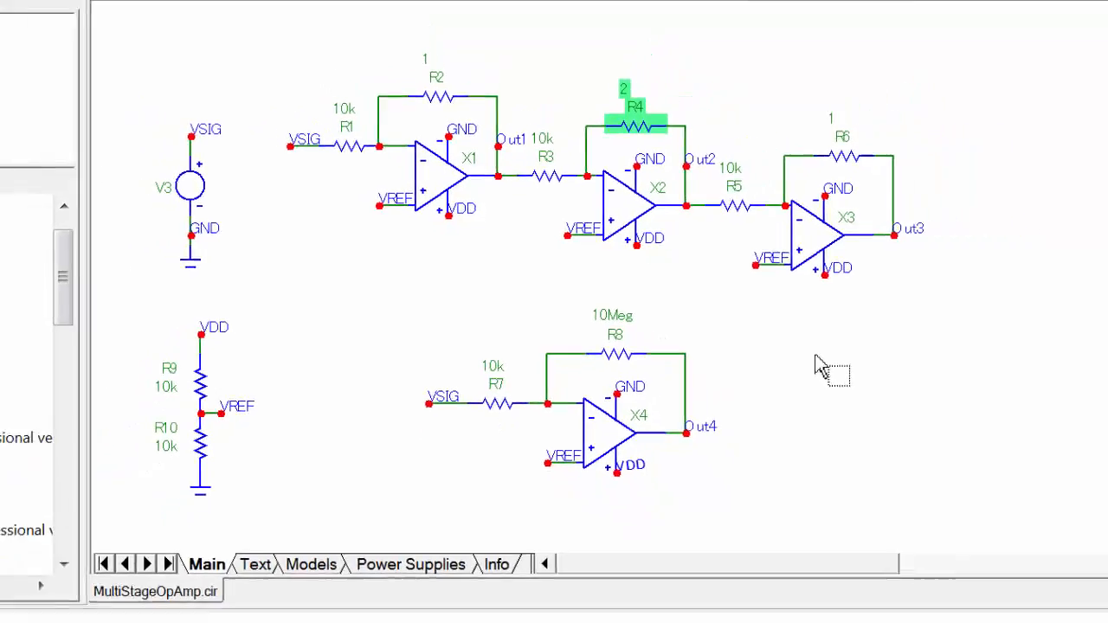
Add AC curve X=f, Y=dB(v(Out2)/v(Out1)), run it, and probe the ~26 dB green curve
click(185, 10)
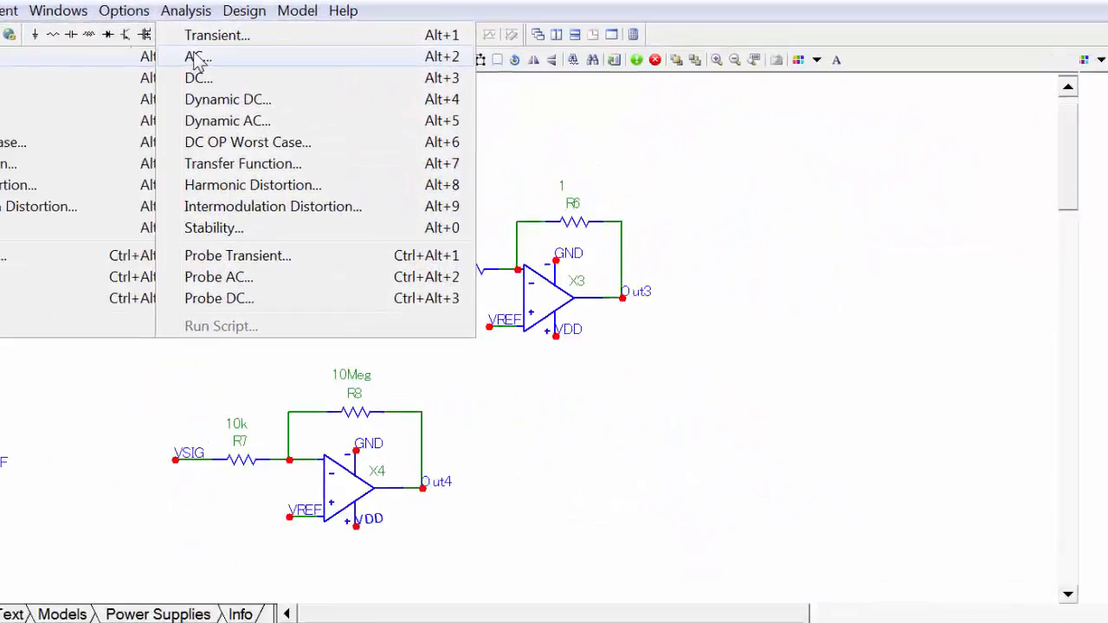
click(197, 57)
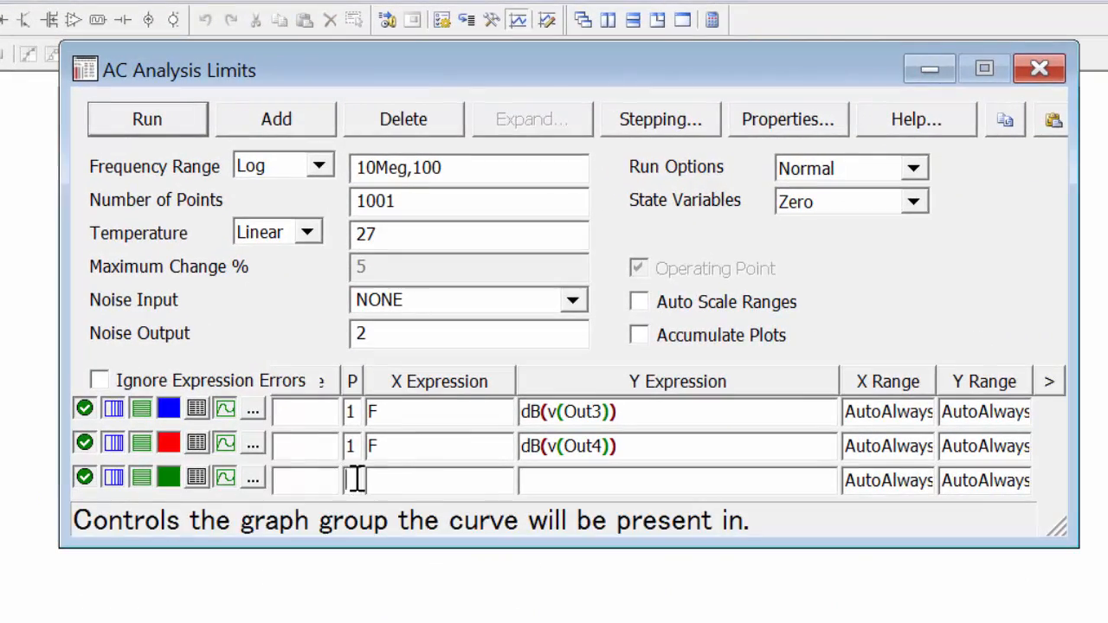
text(1)
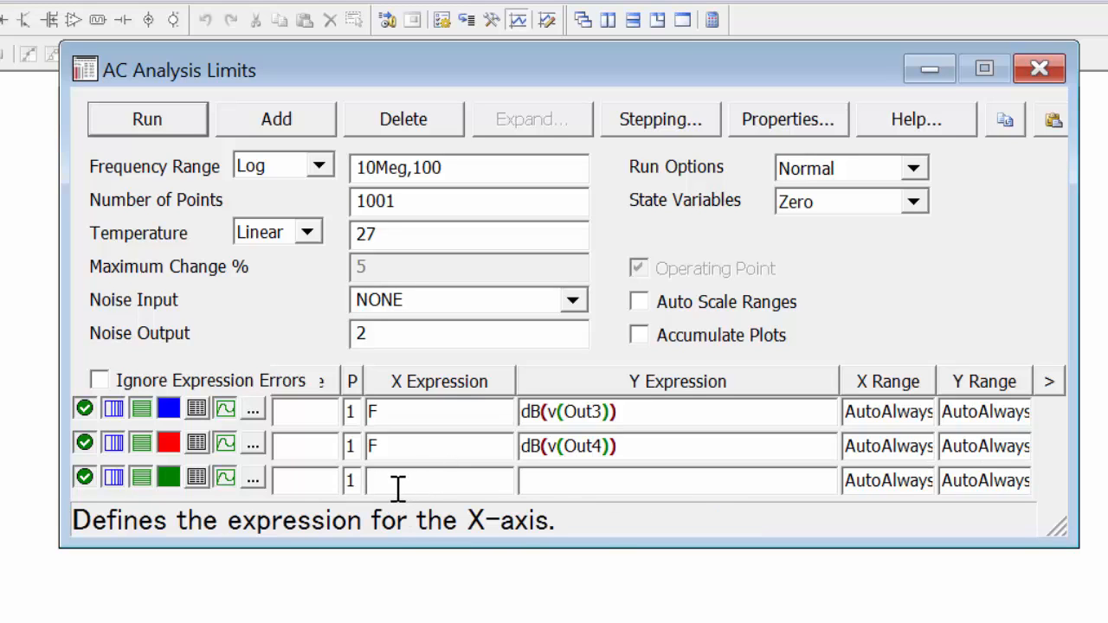
text(f)
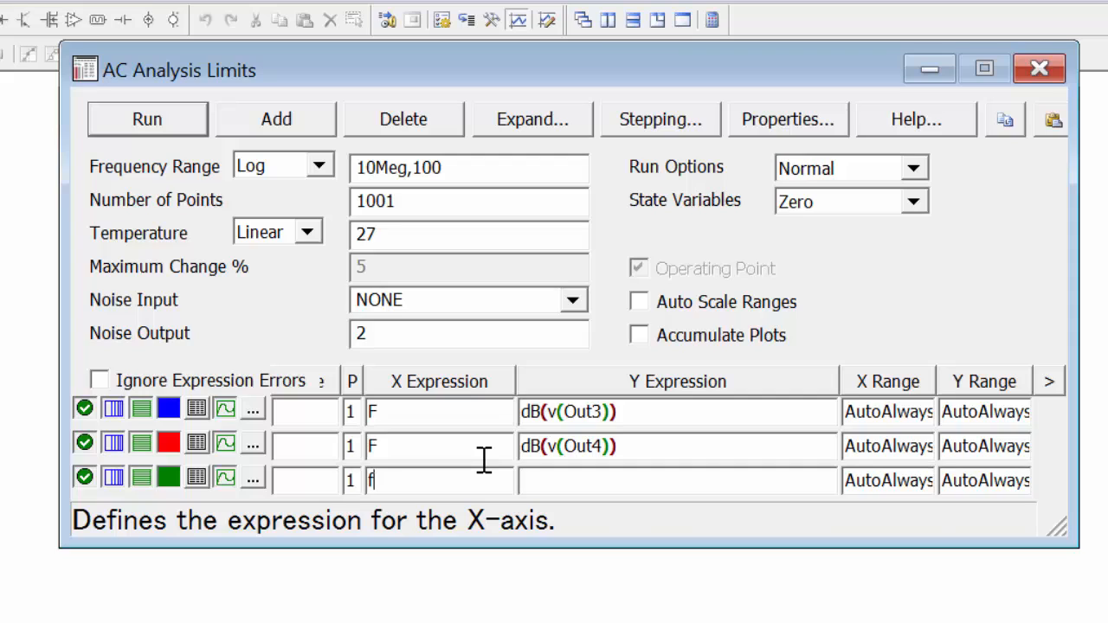
text(d)
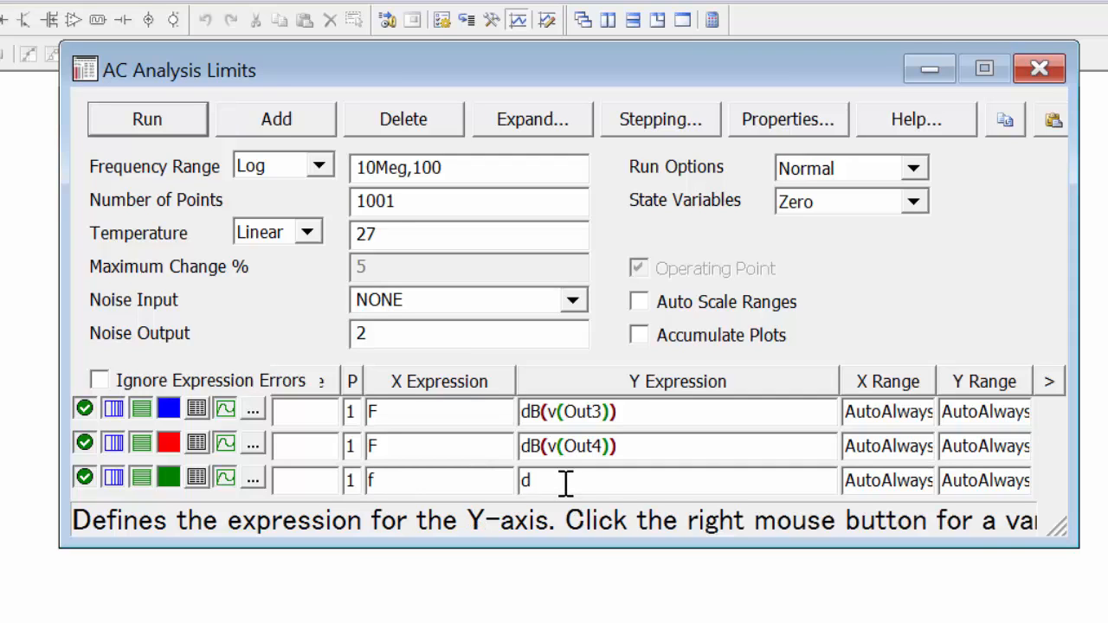
text(B(v)
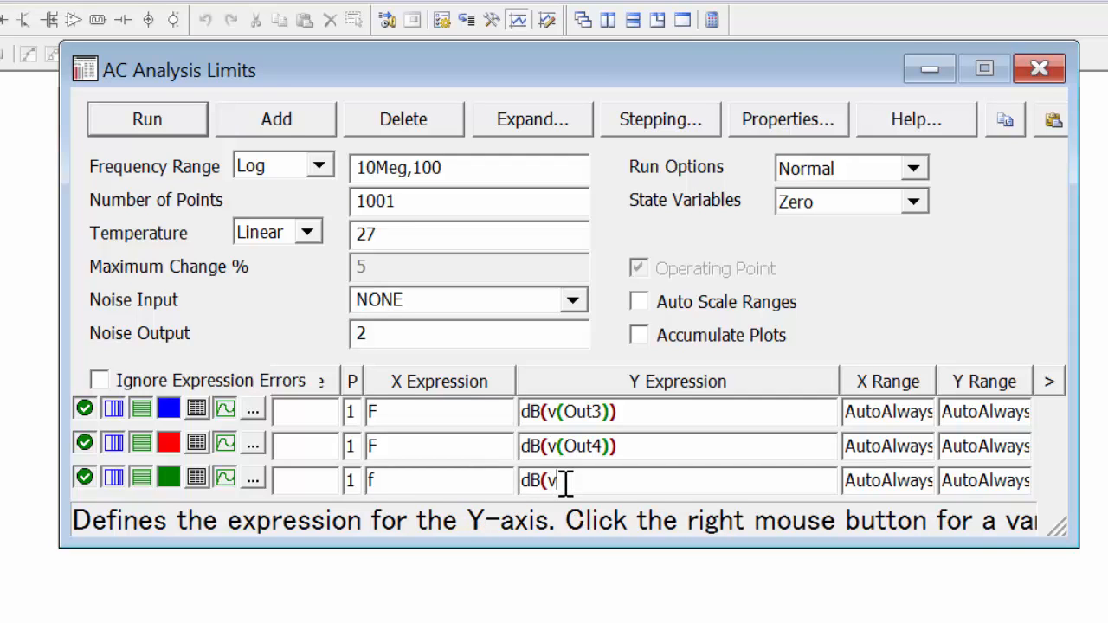
text(Out2)
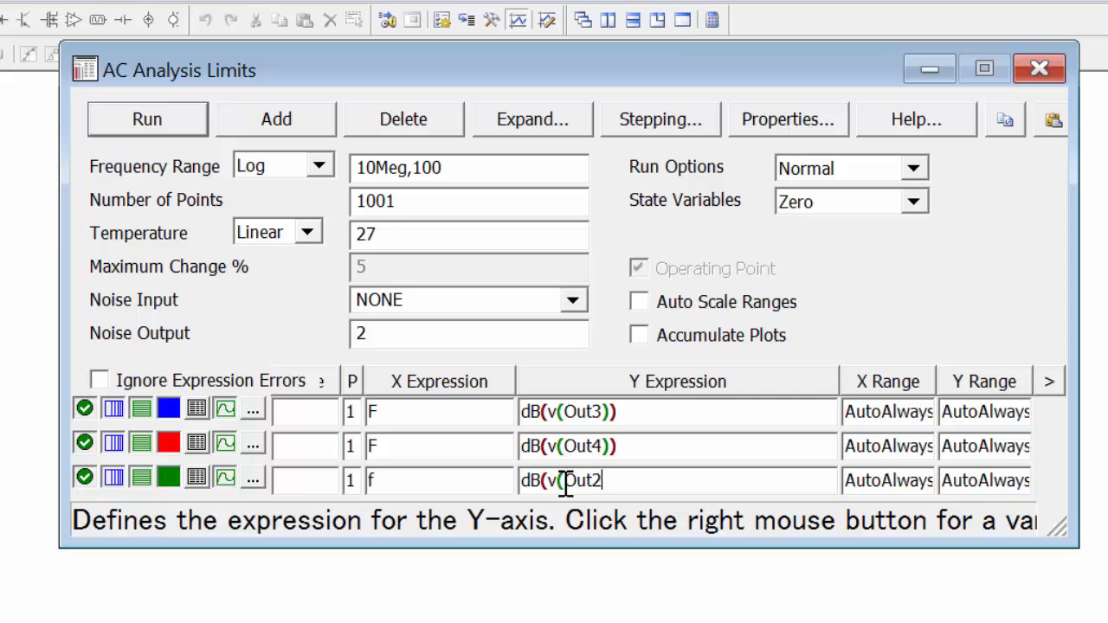
text(/)
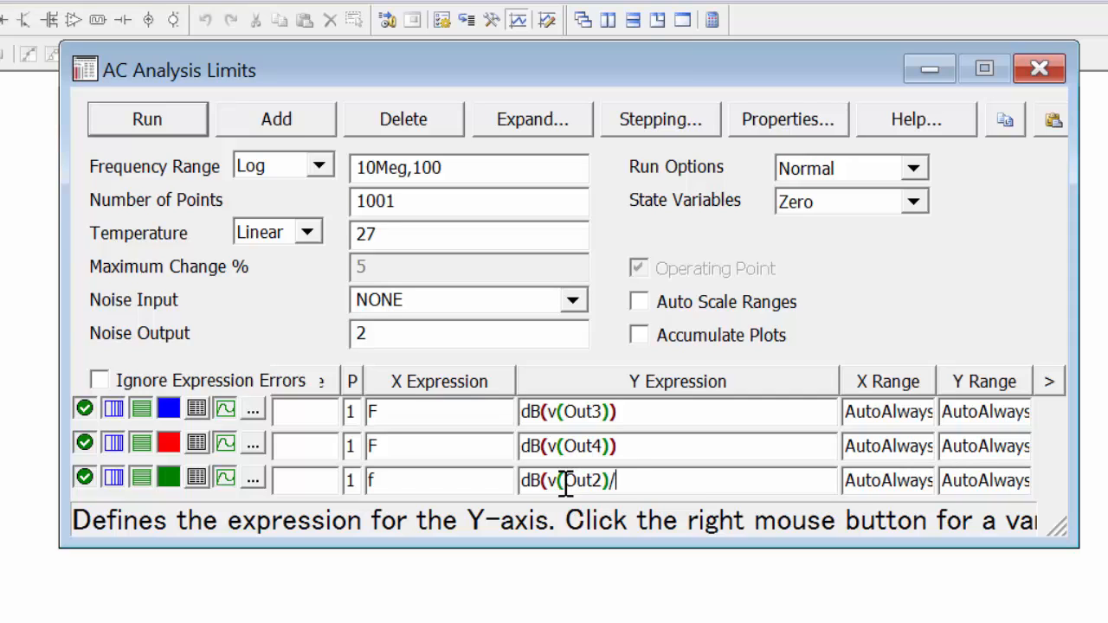
text(v(O)
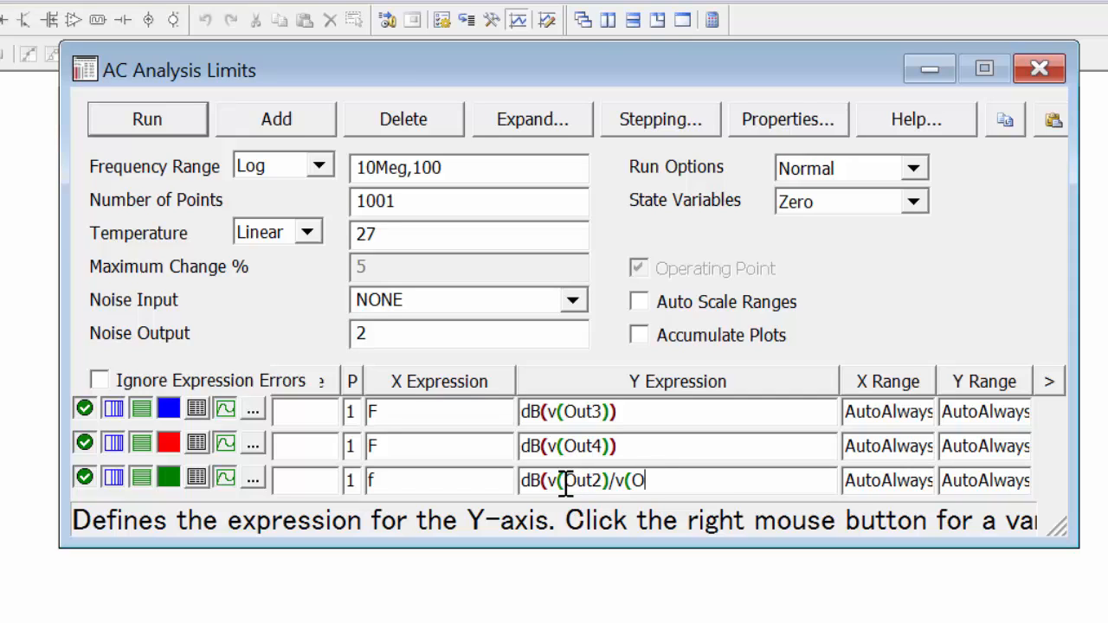
click(146, 119)
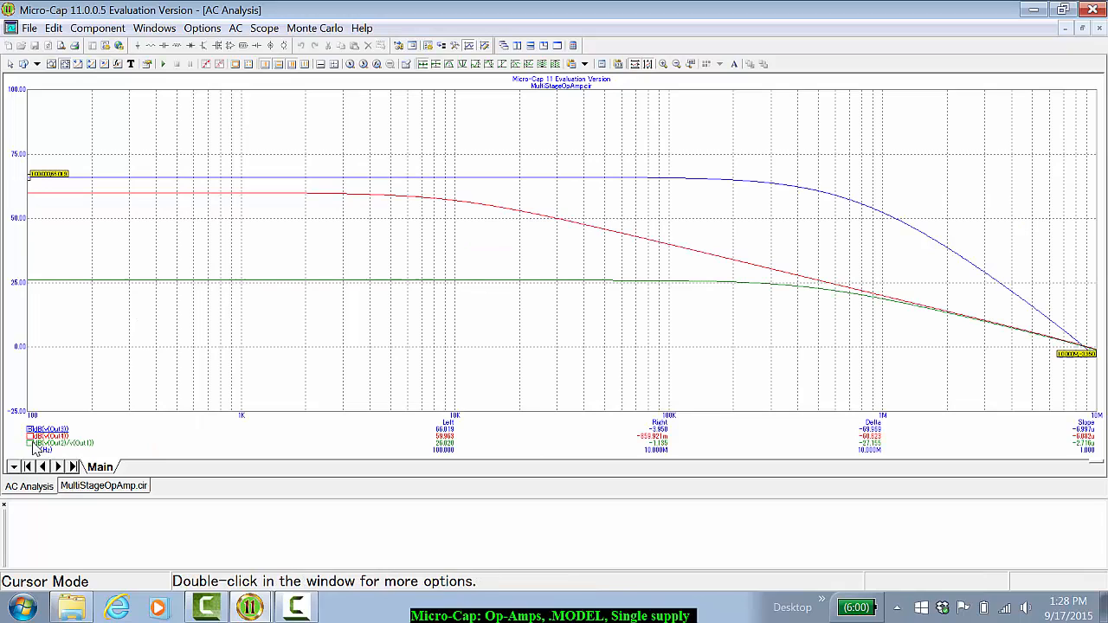
click(212, 281)
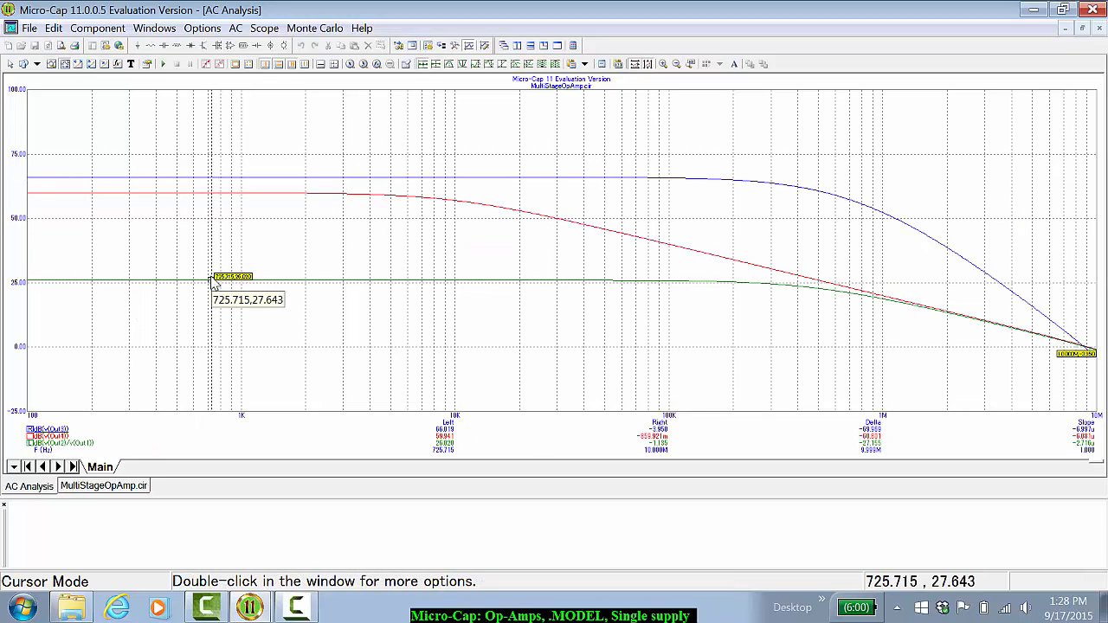